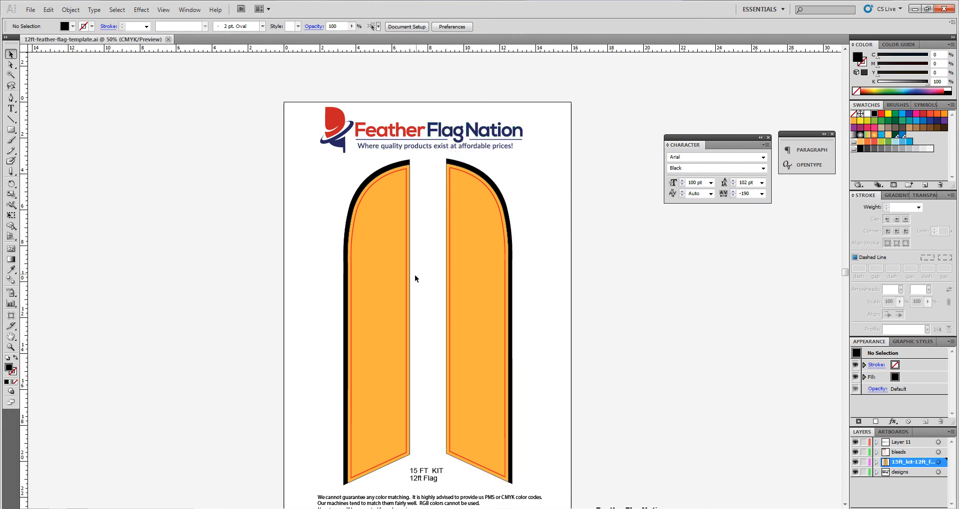
{"action": "mouse_move", "coordinate": [387, 281]}
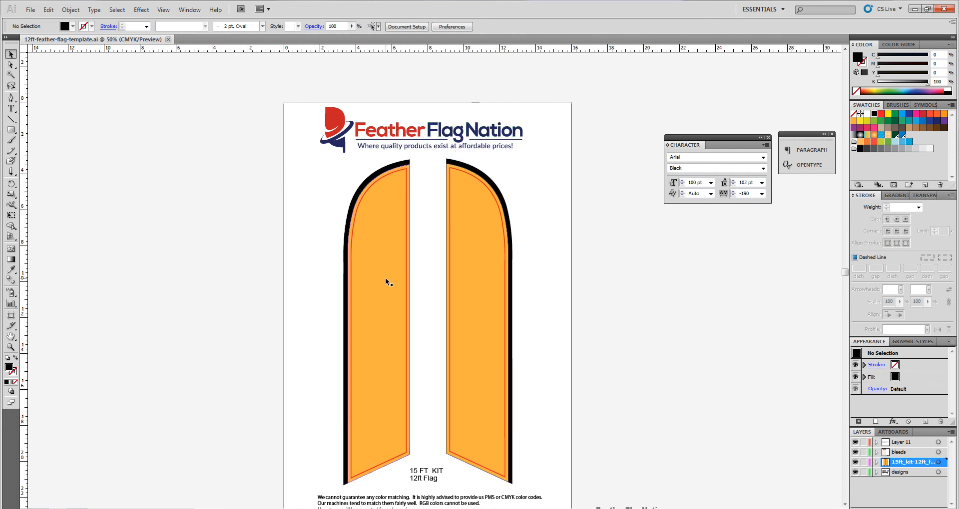
- Scroll the document and select the left flag artwork and its black border
{"action": "left_click", "coordinate": [378, 281]}
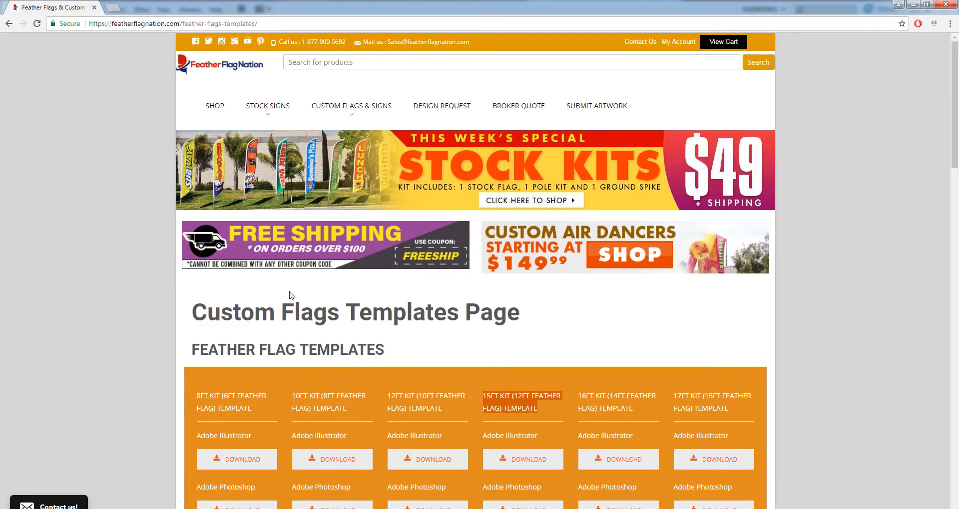
{"action": "scroll", "scroll_direction": "down", "scroll_amount": 3}
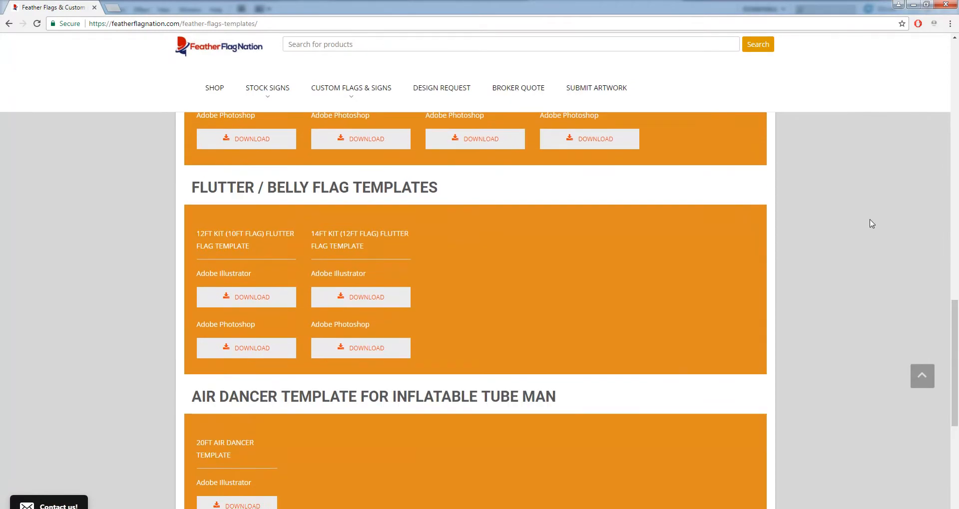
{"action": "scroll", "scroll_direction": "down", "scroll_amount": 3}
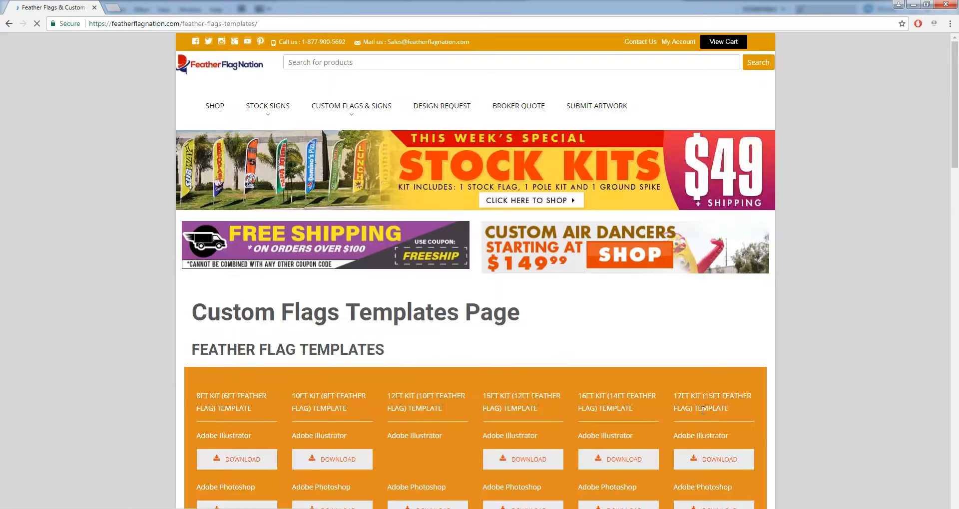
{"action": "scroll", "scroll_direction": "down", "scroll_amount": 3}
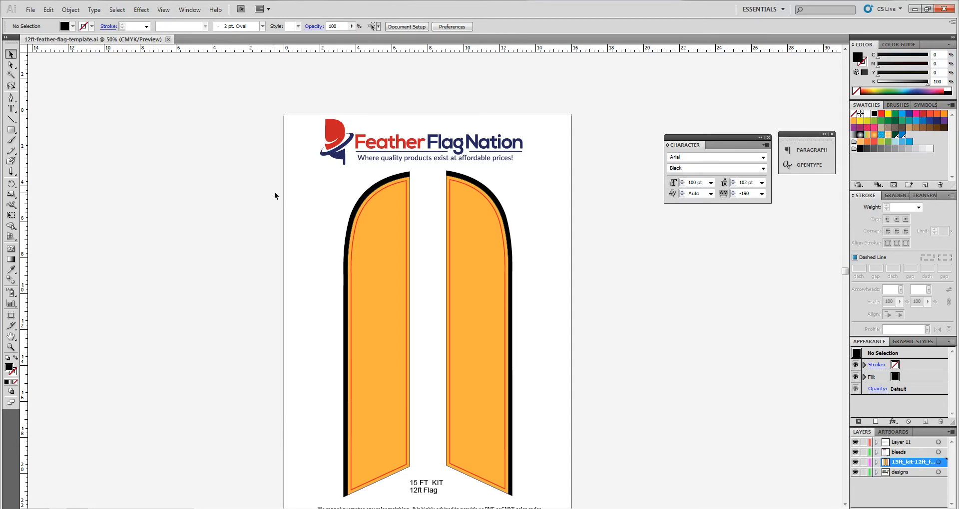
{"action": "mouse_move", "coordinate": [265, 207]}
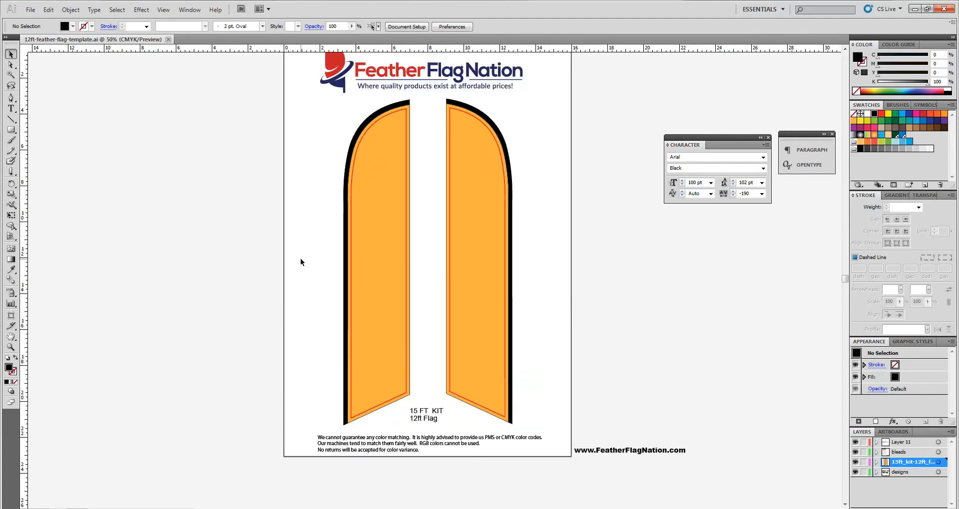
{"action": "mouse_move", "coordinate": [297, 233]}
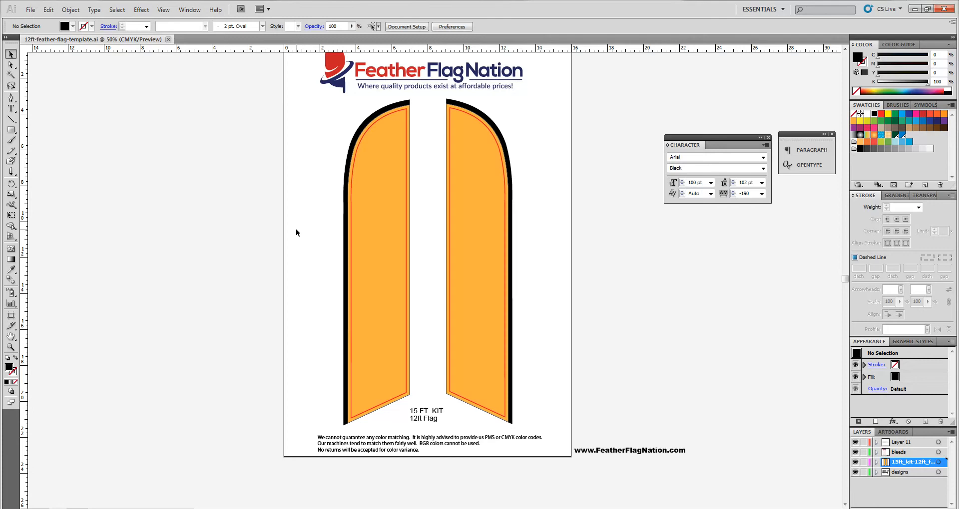
{"action": "mouse_move", "coordinate": [297, 248]}
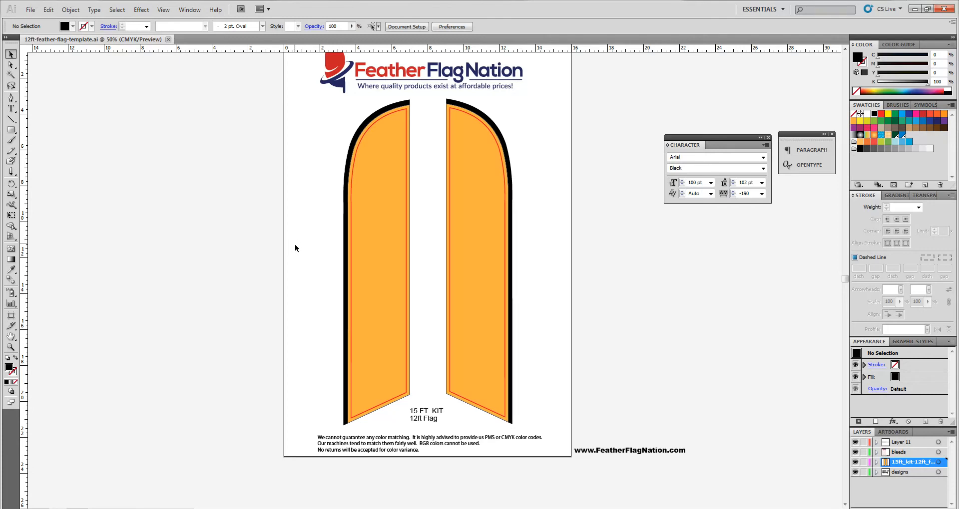
{"action": "scroll", "scroll_direction": "down", "scroll_amount": 3}
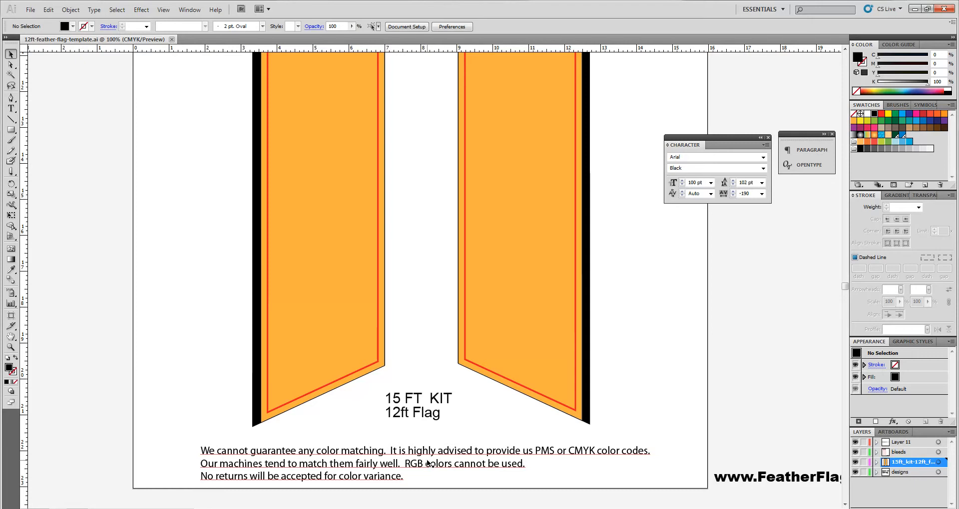
{"action": "mouse_move", "coordinate": [441, 468]}
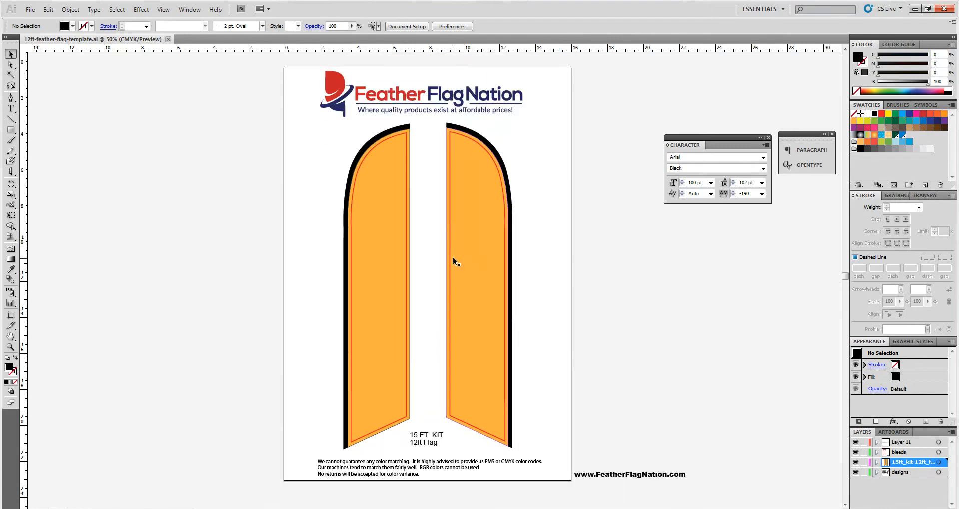
{"action": "left_click", "coordinate": [392, 245]}
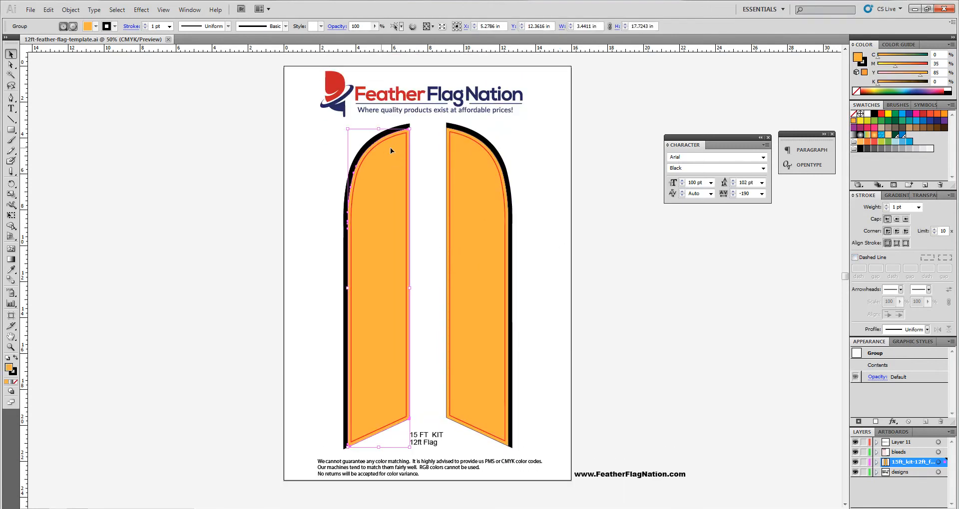
{"action": "mouse_move", "coordinate": [360, 225]}
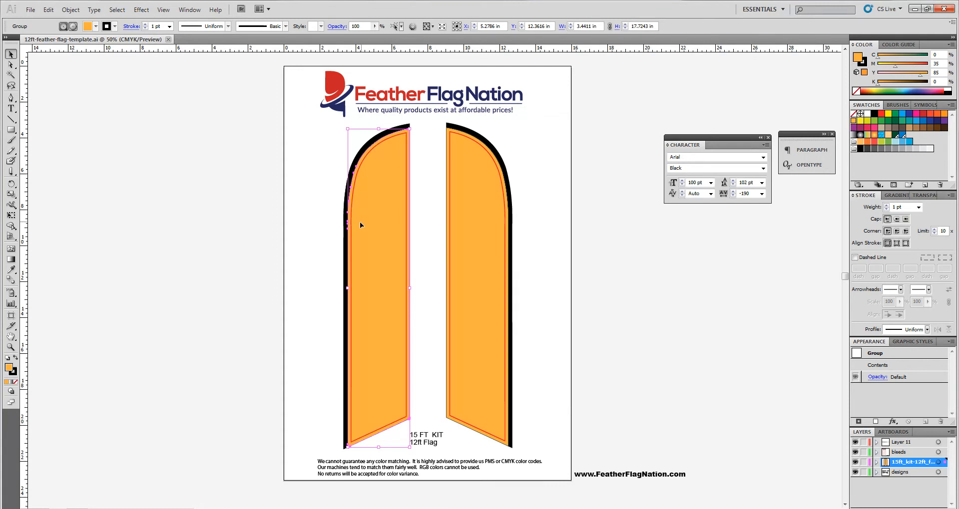
{"action": "mouse_move", "coordinate": [374, 156]}
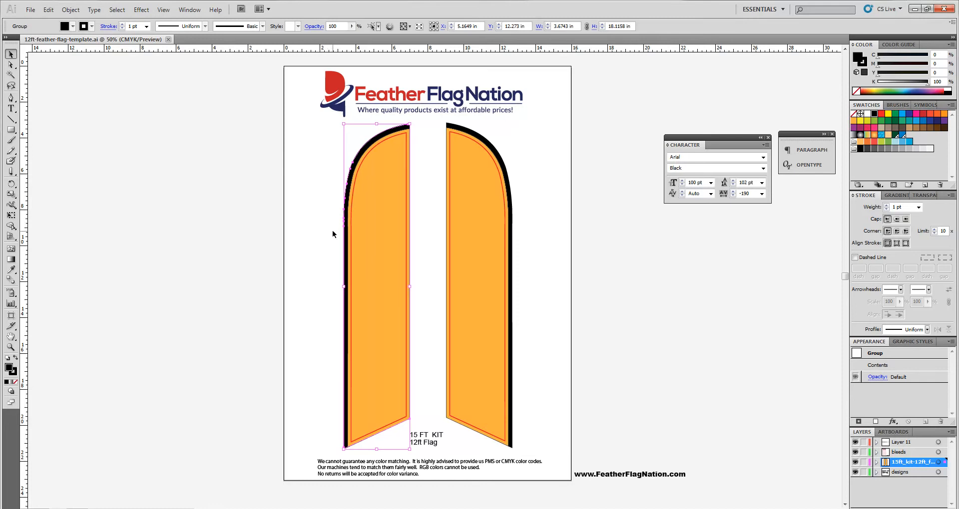
{"action": "mouse_move", "coordinate": [340, 240]}
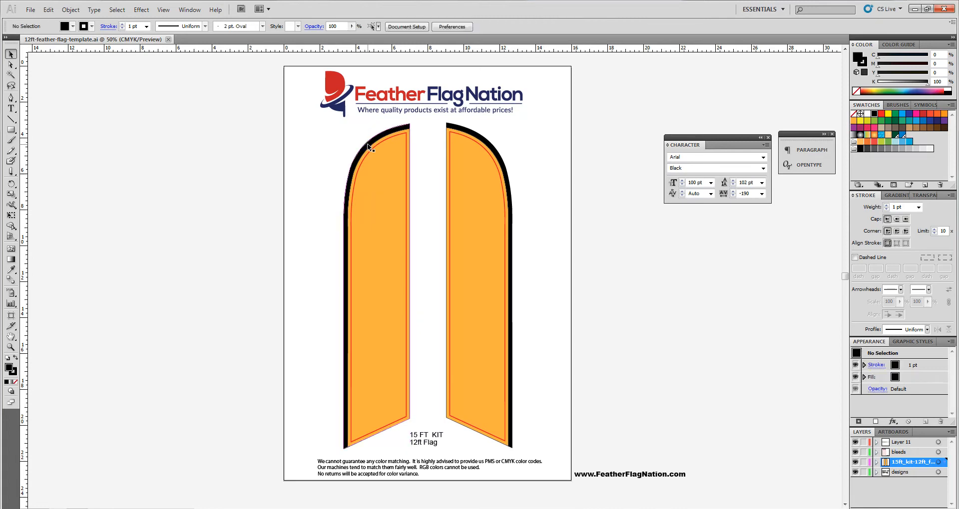
{"action": "left_click", "coordinate": [376, 138]}
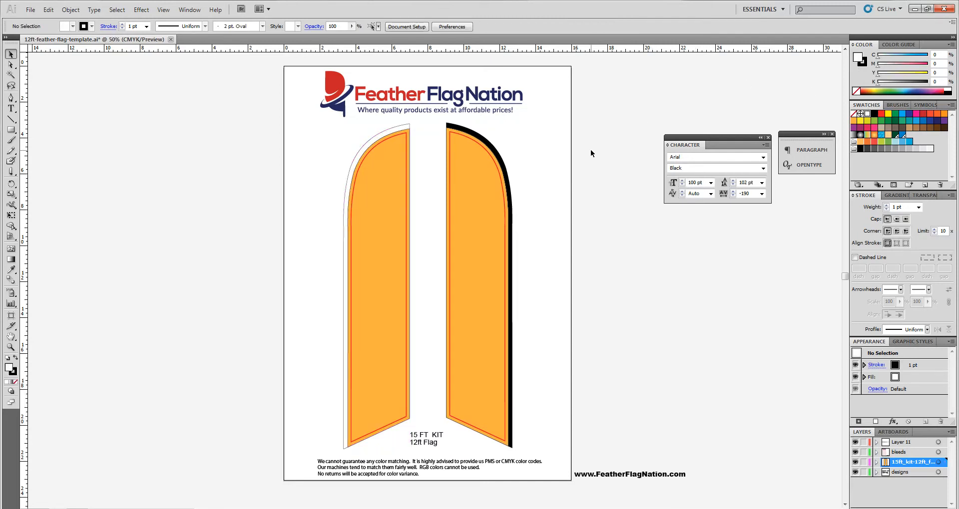
{"action": "mouse_move", "coordinate": [589, 151]}
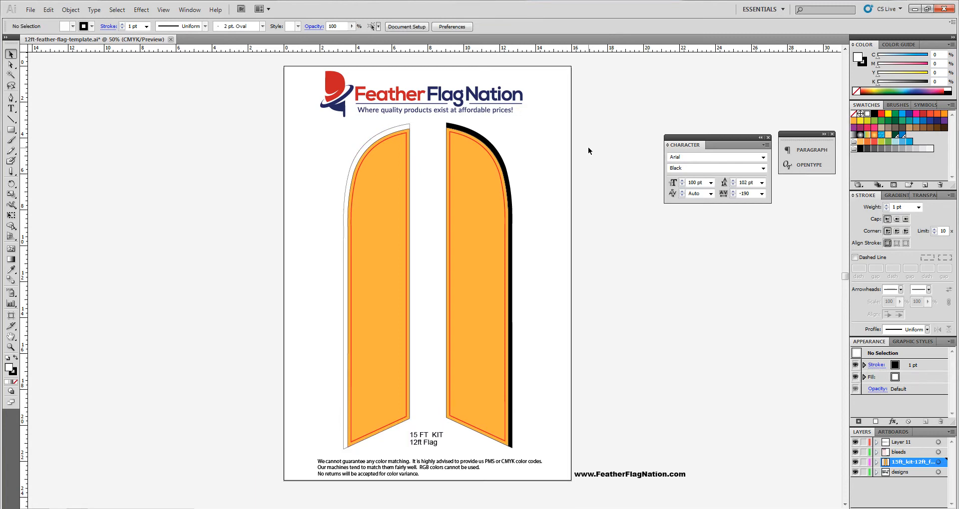
{"action": "left_click", "coordinate": [379, 275]}
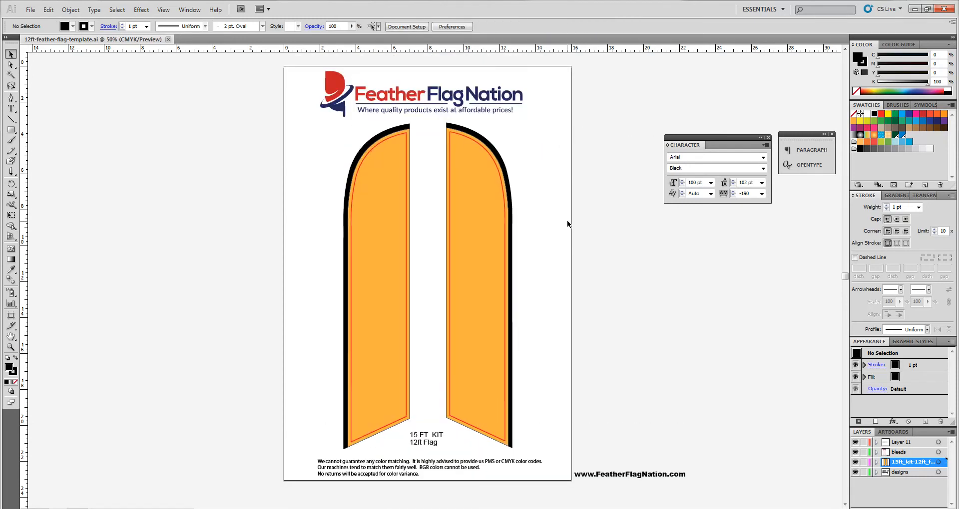
{"action": "mouse_move", "coordinate": [411, 140]}
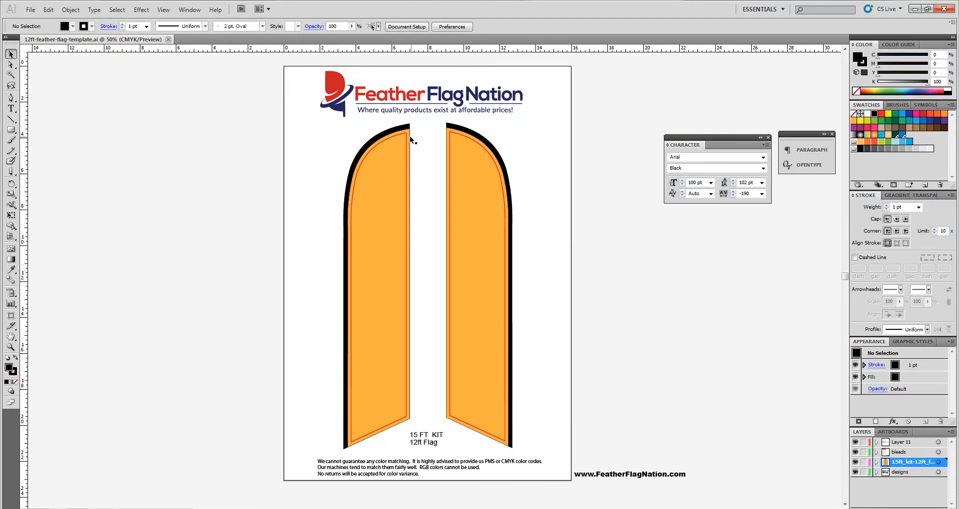
- Type SALE on the pasteboard, shrink it, and move it onto the left flag's top
{"action": "left_click", "coordinate": [376, 275]}
{"action": "type", "text": "S"}
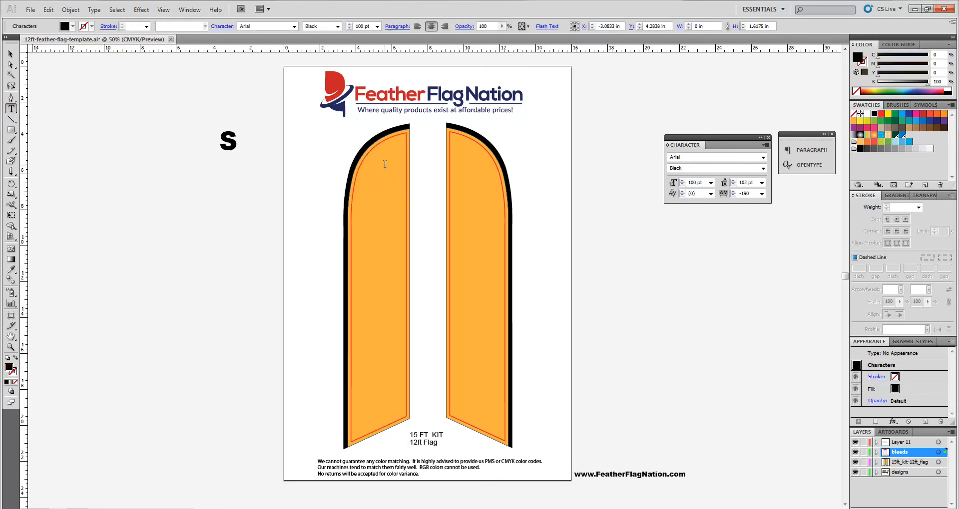
{"action": "type", "text": "ALE"}
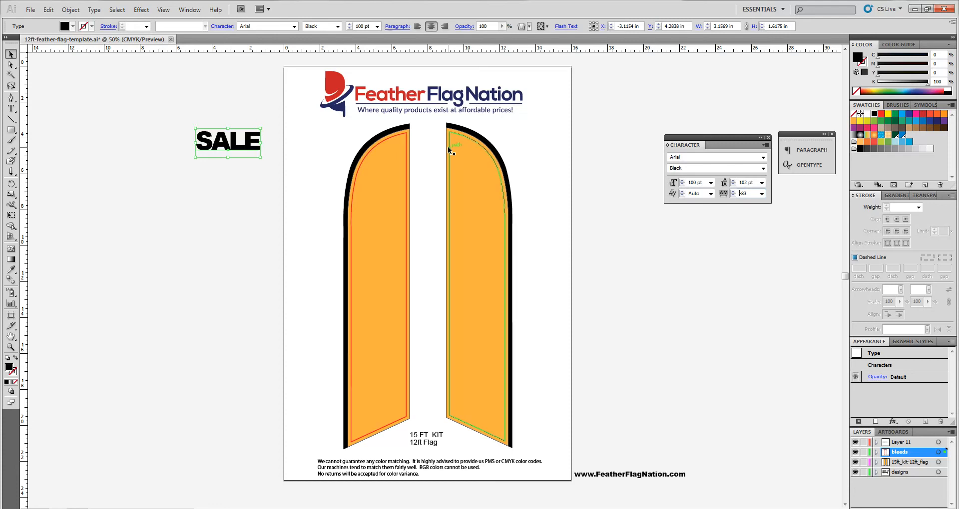
{"action": "left_click_drag", "start_coordinate": [226, 142], "coordinate": [348, 180]}
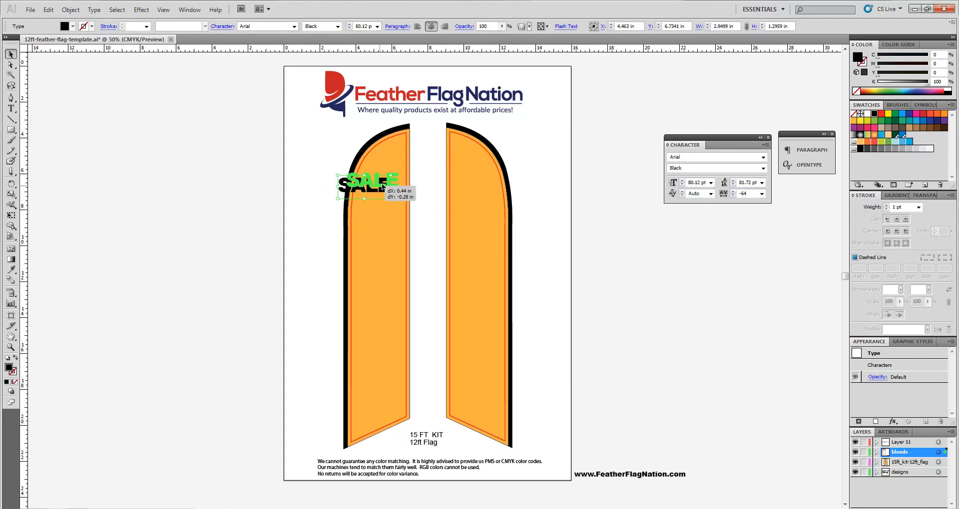
{"action": "left_click_drag", "start_coordinate": [367, 187], "coordinate": [382, 177]}
{"action": "type", "text": "100"}
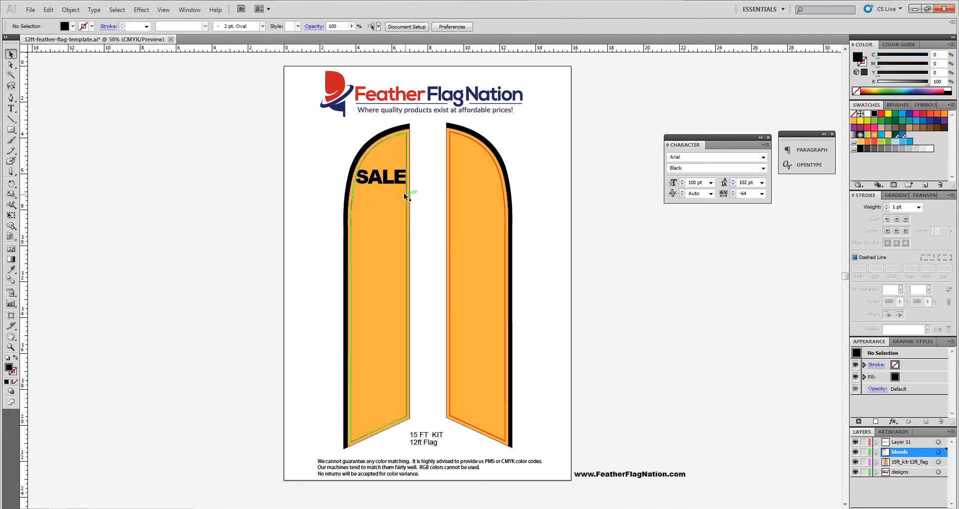
{"action": "left_click", "coordinate": [379, 177]}
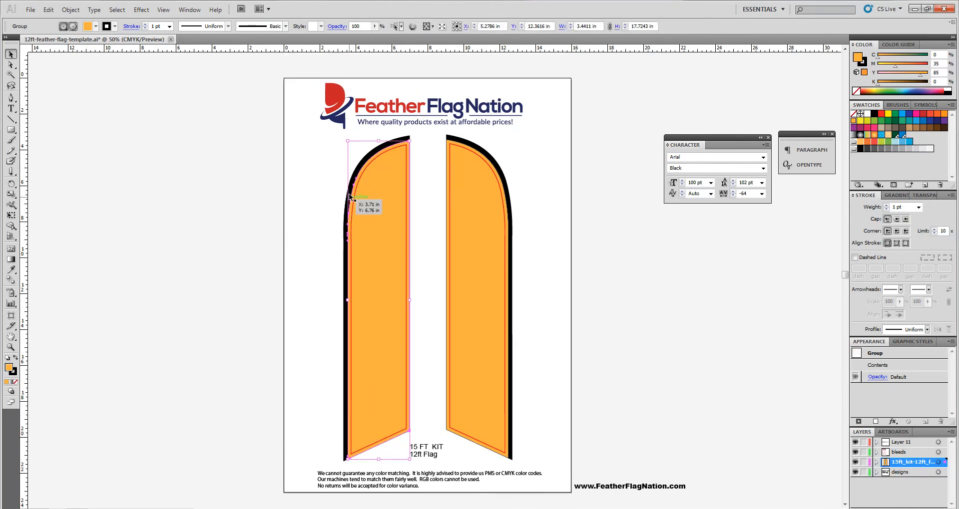
- Deselect and reselect the left flag artwork, returning it beside the right flag, both blank
{"action": "left_click", "coordinate": [298, 249]}
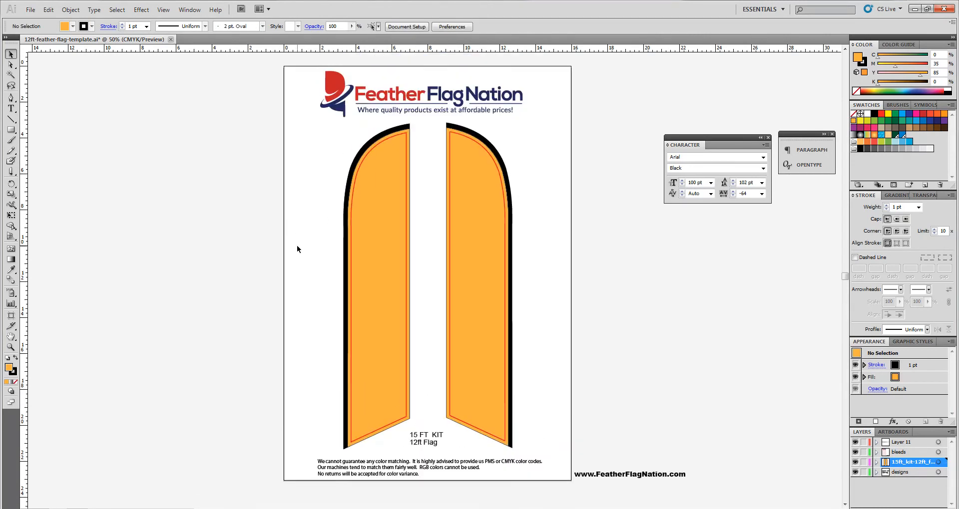
{"action": "left_click", "coordinate": [376, 275]}
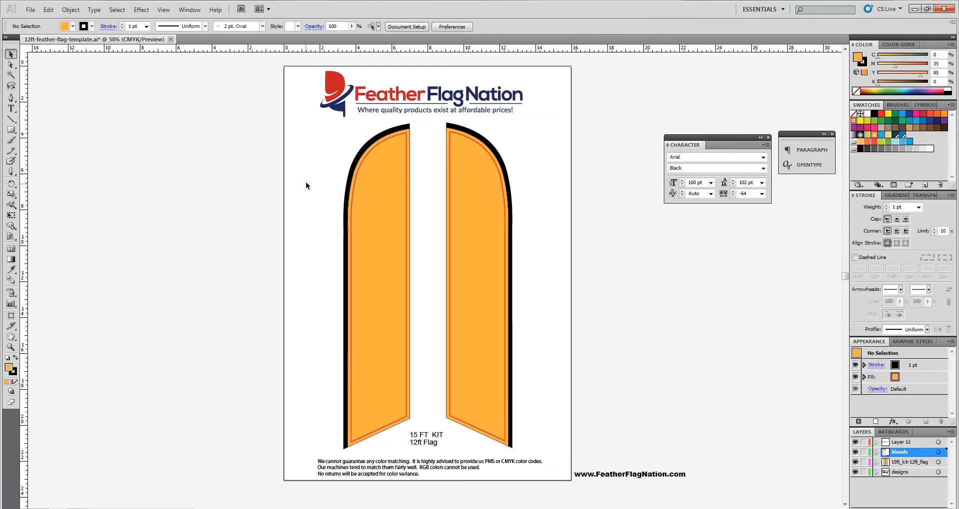
{"action": "left_click", "coordinate": [477, 281]}
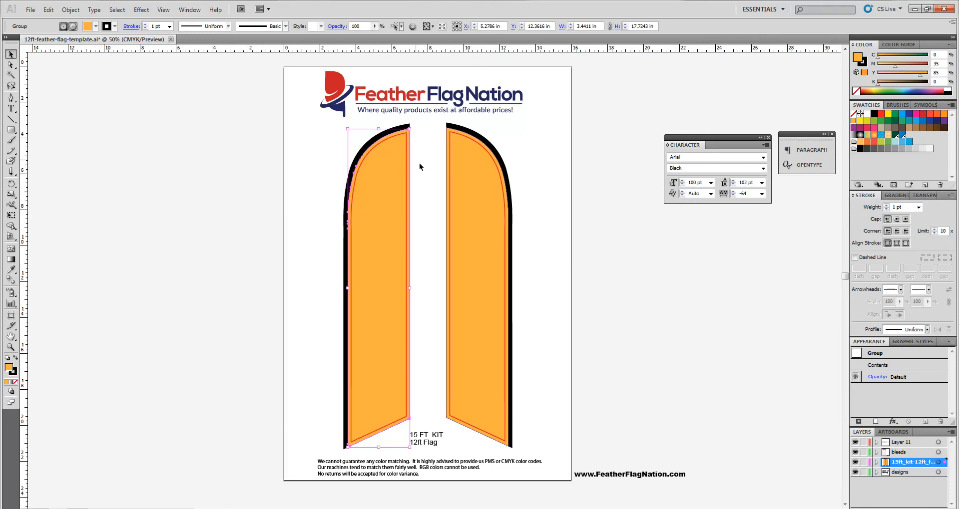
{"action": "left_click", "coordinate": [312, 191]}
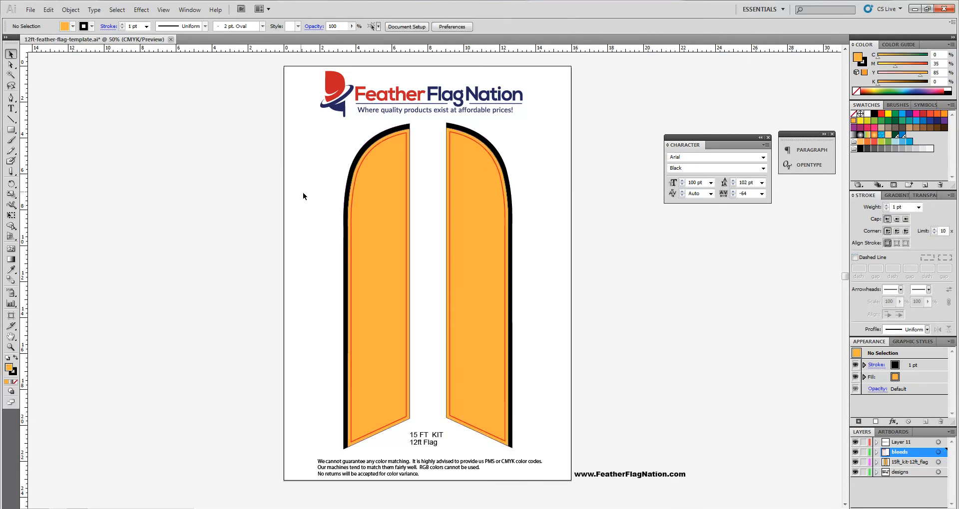
{"action": "mouse_move", "coordinate": [333, 196]}
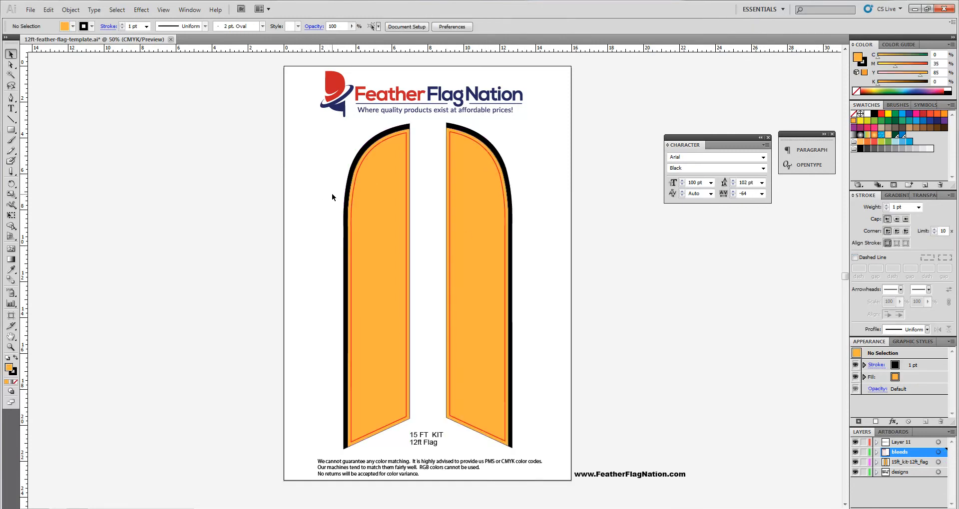
{"action": "left_click_drag", "start_coordinate": [332, 197], "coordinate": [421, 254]}
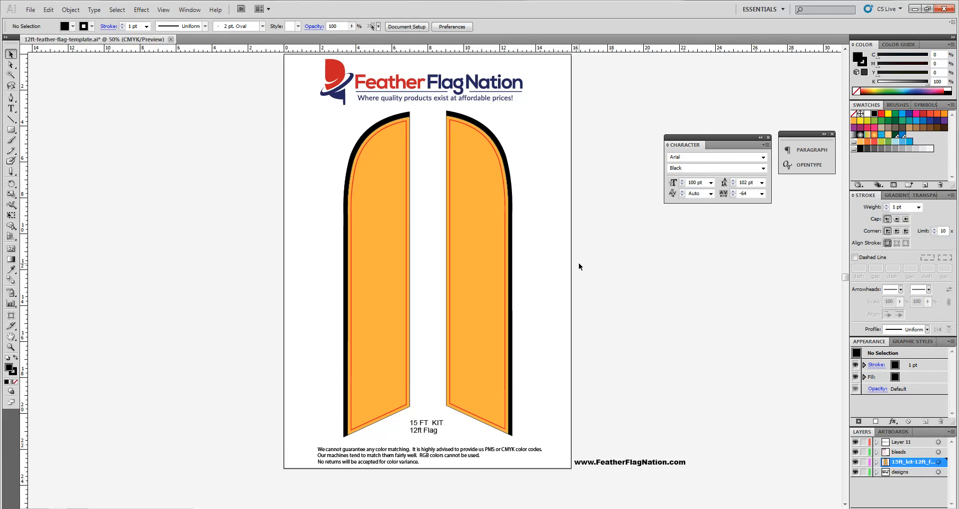
{"action": "mouse_move", "coordinate": [574, 270]}
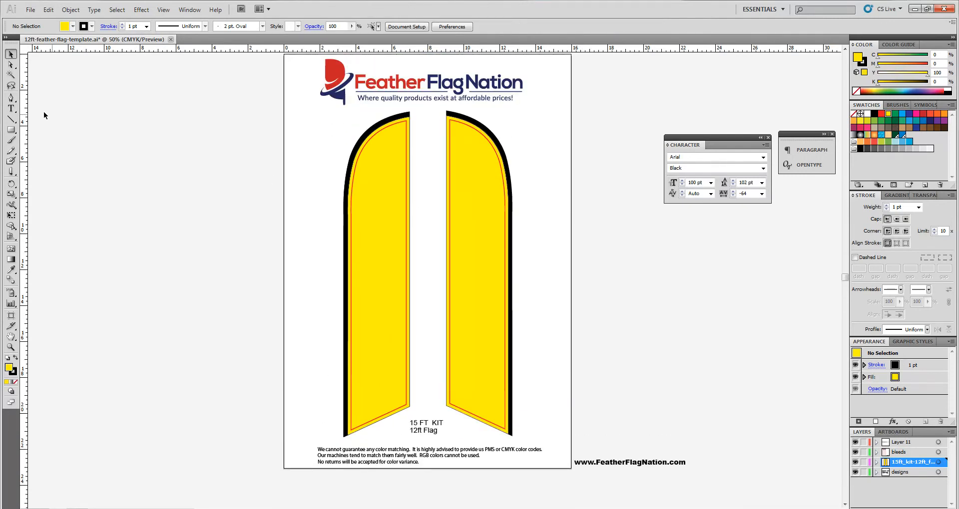
- Type SALE, rotate it 90°, and enlarge it along the left yellow flag
{"action": "left_click", "coordinate": [11, 104]}
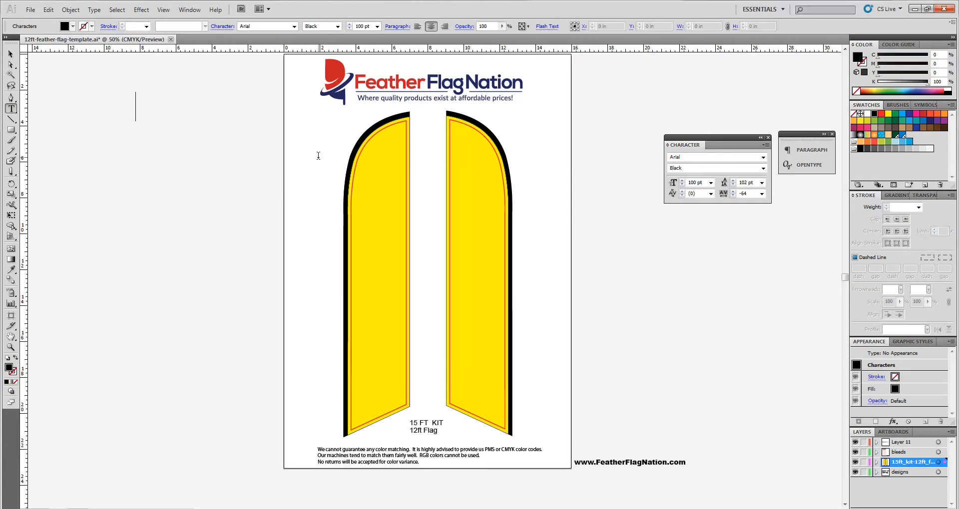
{"action": "type", "text": "SALE"}
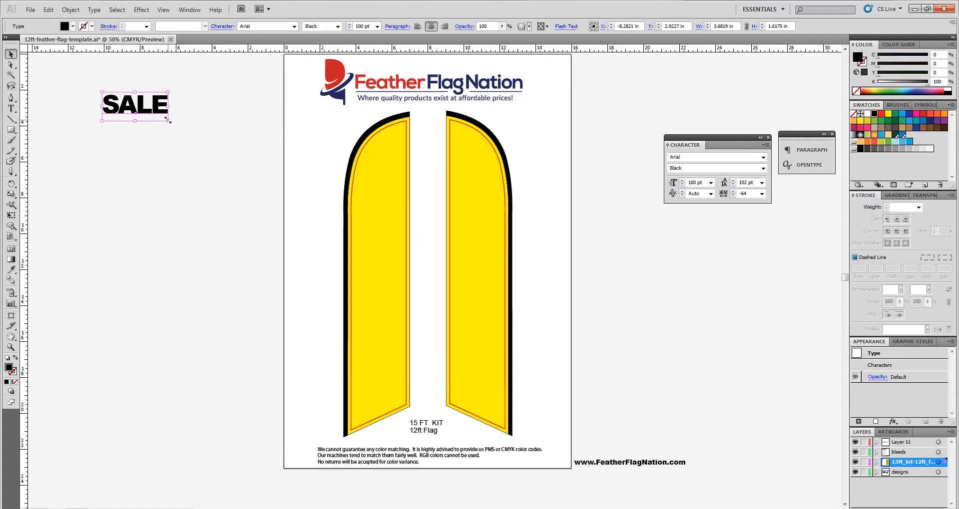
{"action": "right_click", "coordinate": [177, 119]}
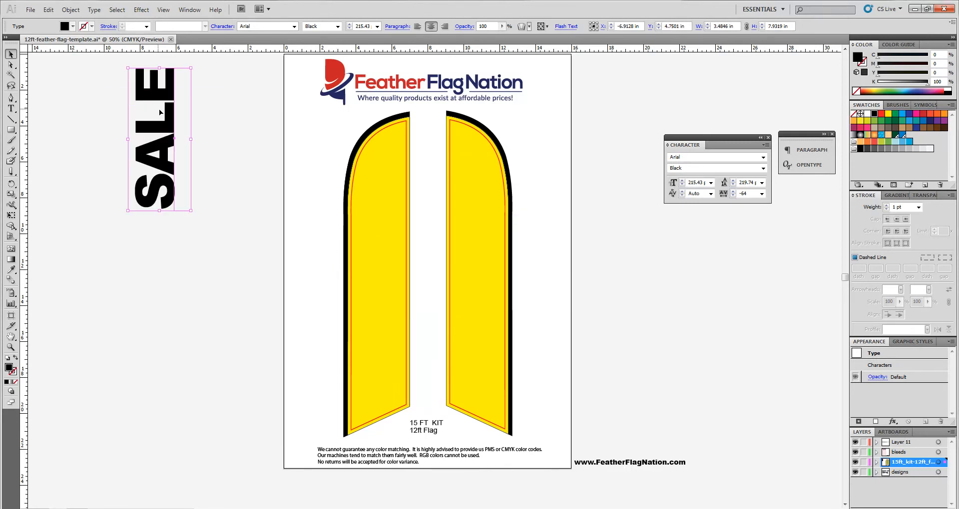
{"action": "left_click_drag", "start_coordinate": [158, 141], "coordinate": [378, 240]}
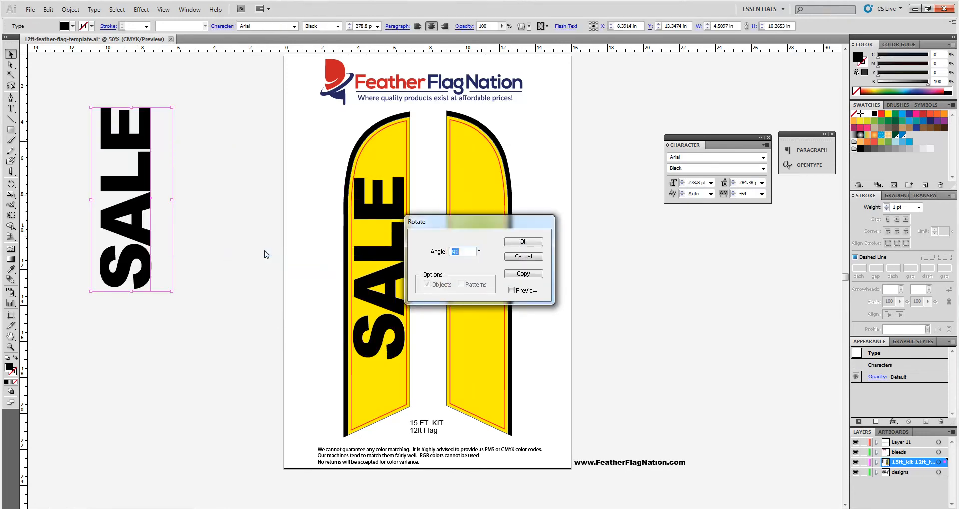
{"action": "left_click", "coordinate": [522, 241]}
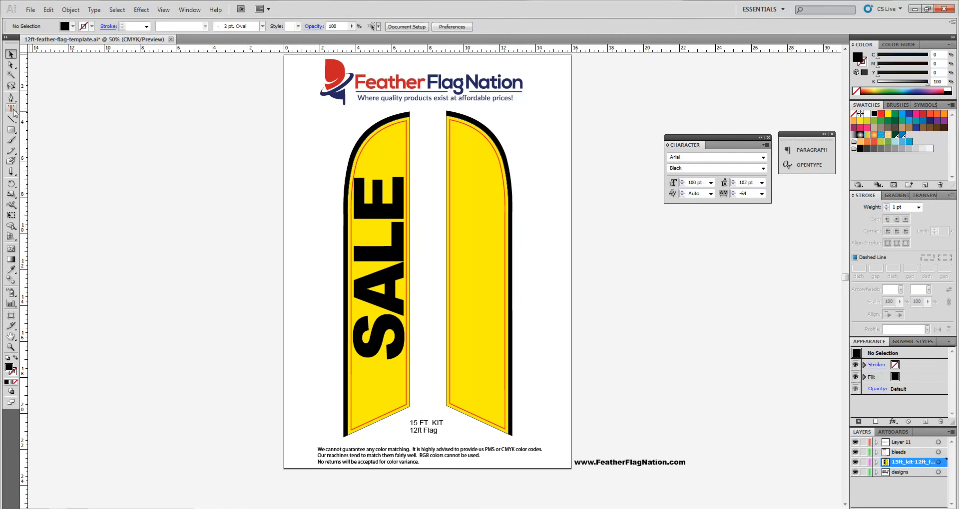
- Use the Vertical Type Tool to type a stacked SALE on the pasteboard
{"action": "left_click", "coordinate": [11, 111]}
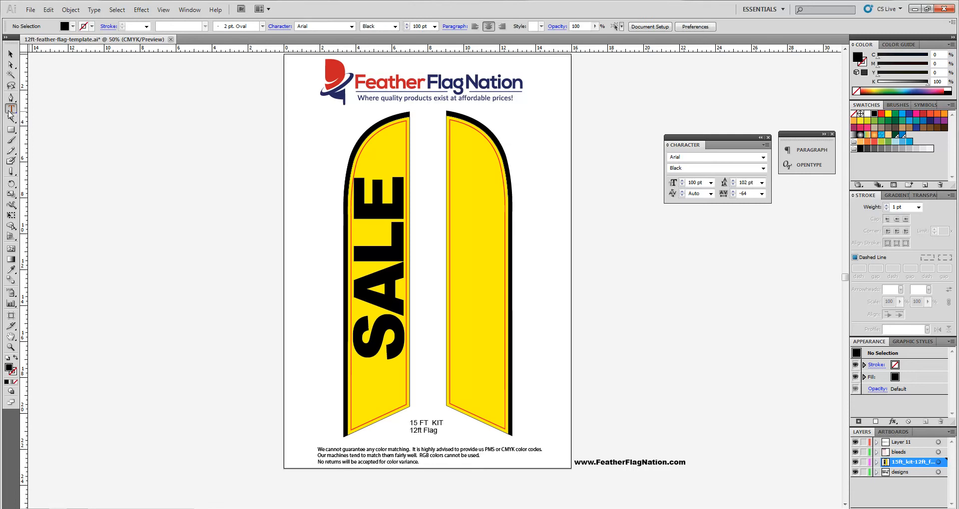
{"action": "left_click", "coordinate": [11, 111]}
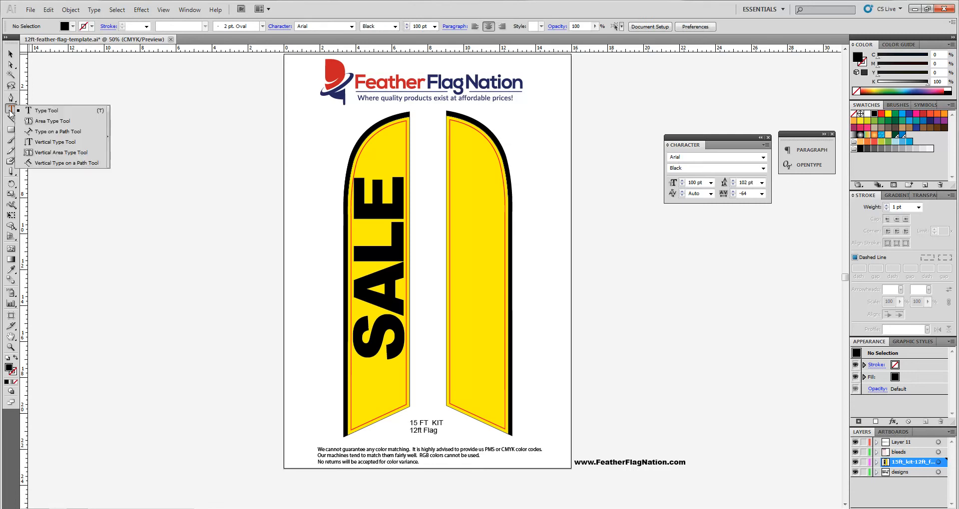
{"action": "mouse_move", "coordinate": [55, 142]}
{"action": "type", "text": "SALE"}
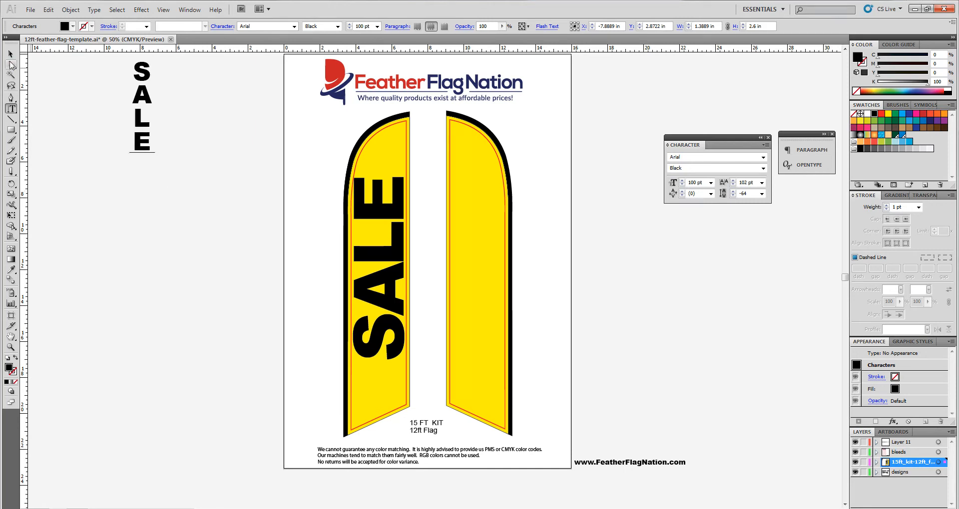
{"action": "left_click", "coordinate": [142, 107]}
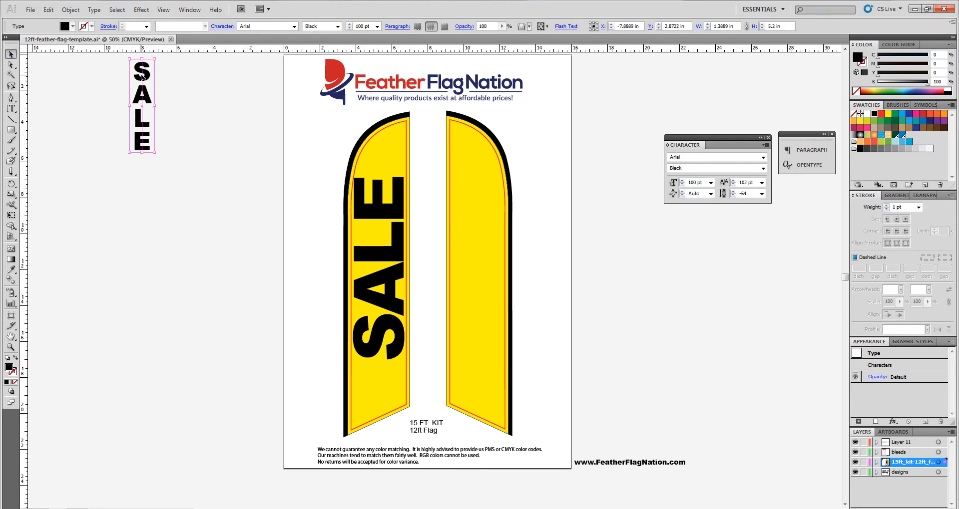
- Move the stacked SALE onto the right flag and scale it to span the flag
{"action": "left_click_drag", "start_coordinate": [142, 104], "coordinate": [264, 177]}
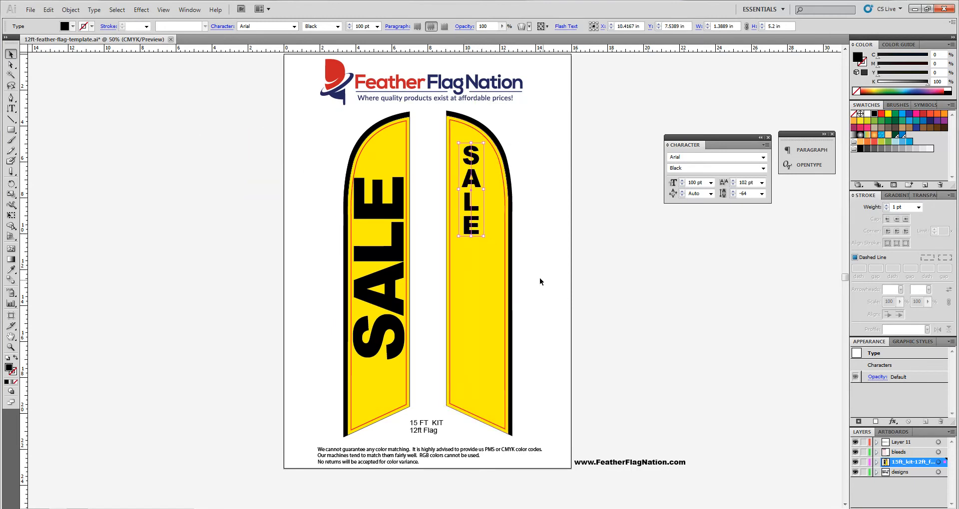
{"action": "mouse_move", "coordinate": [549, 239]}
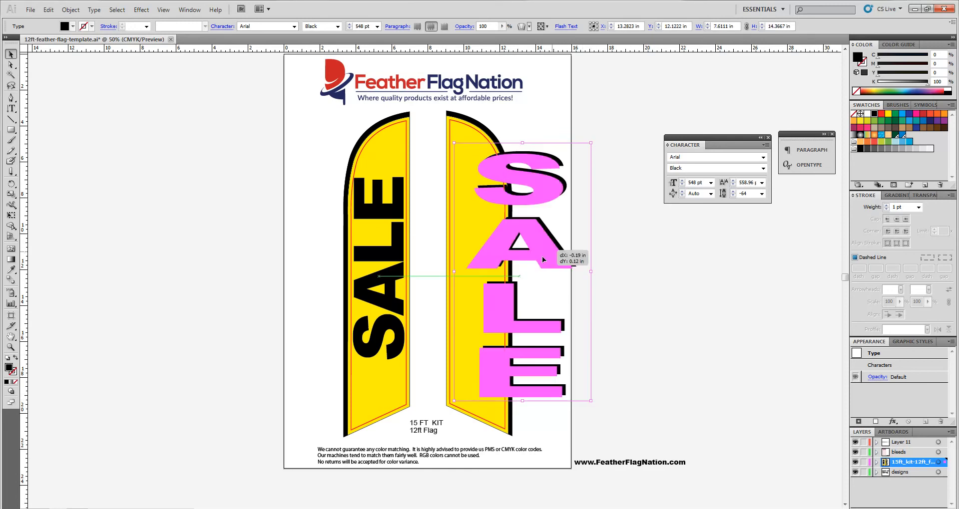
{"action": "left_click", "coordinate": [605, 276]}
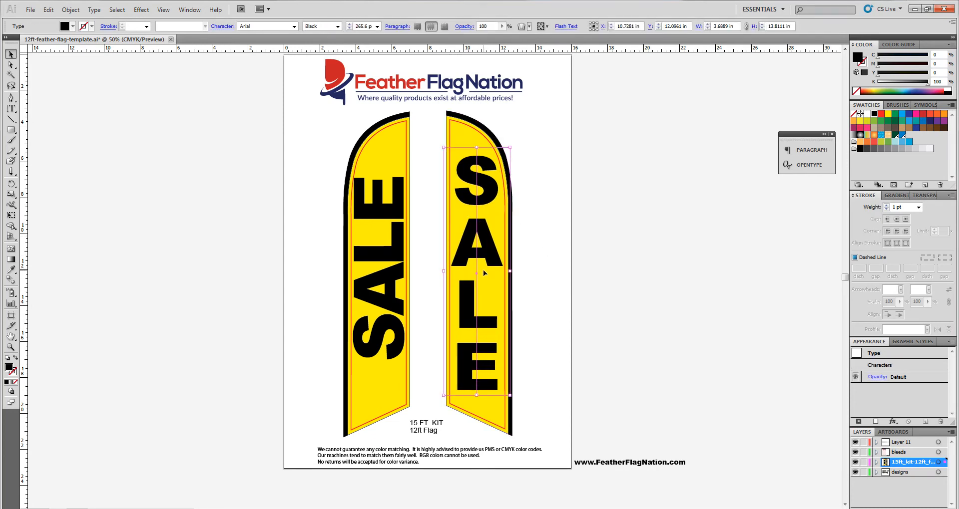
{"action": "mouse_move", "coordinate": [488, 244]}
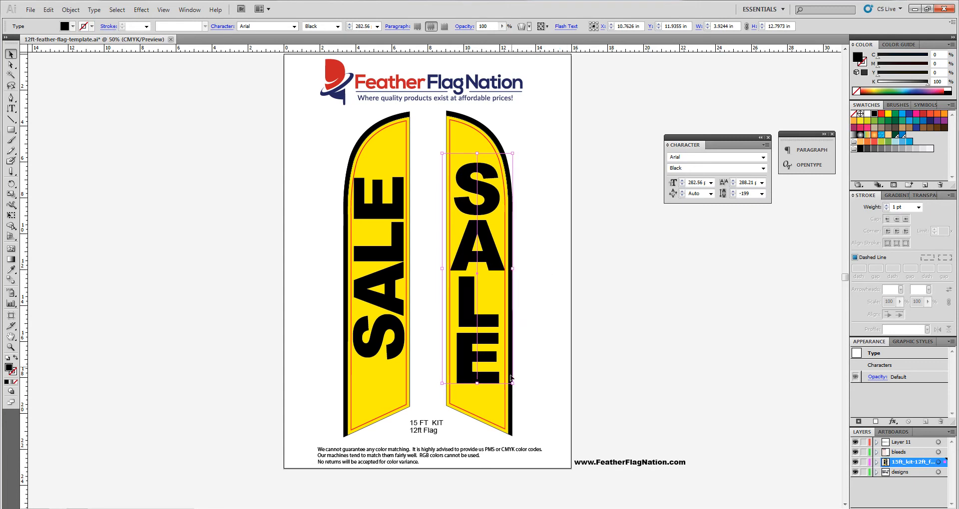
- Start editing the stacked text on the right flag
{"action": "left_click", "coordinate": [869, 126]}
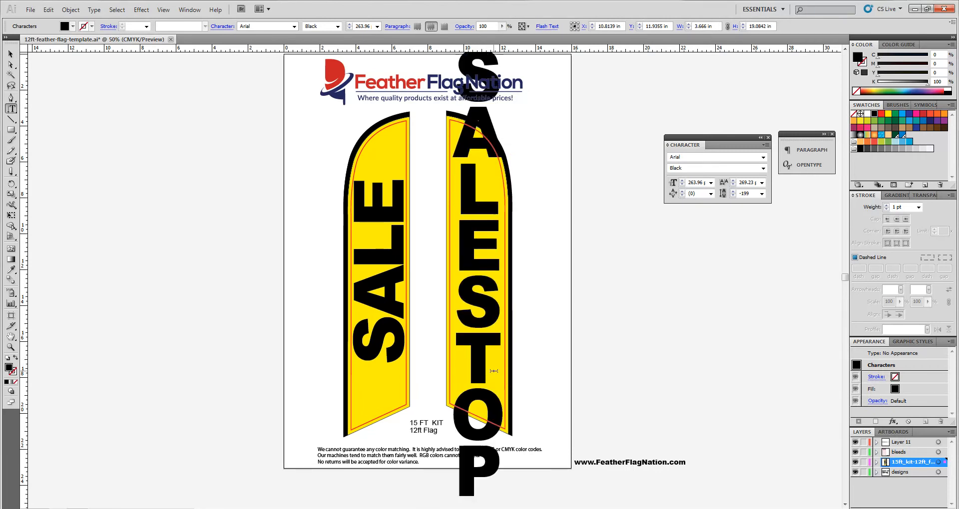
- Scroll the view of the two flags
{"action": "scroll", "scroll_direction": "down", "scroll_amount": 3}
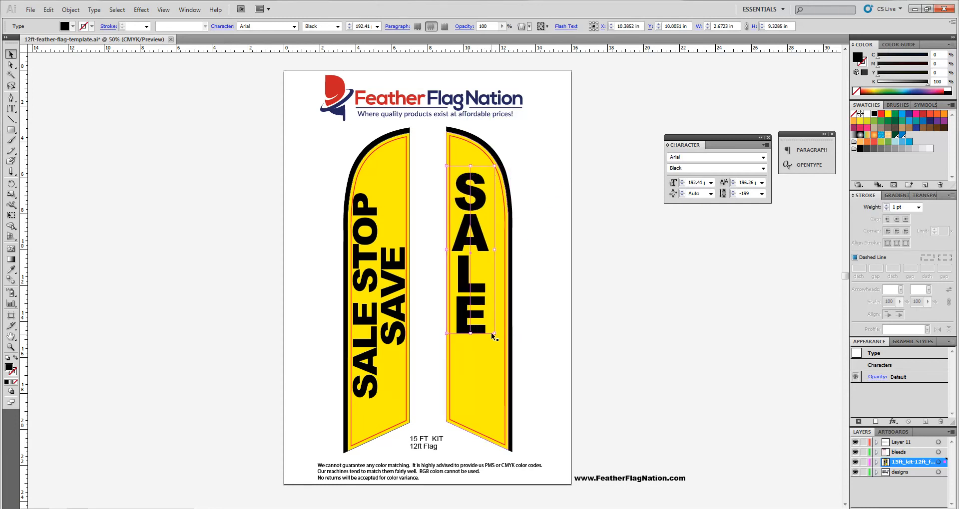
- Enlarge the right flag's stacked SALE and switch to the left flag's text
{"action": "left_click_drag", "start_coordinate": [493, 334], "coordinate": [520, 397]}
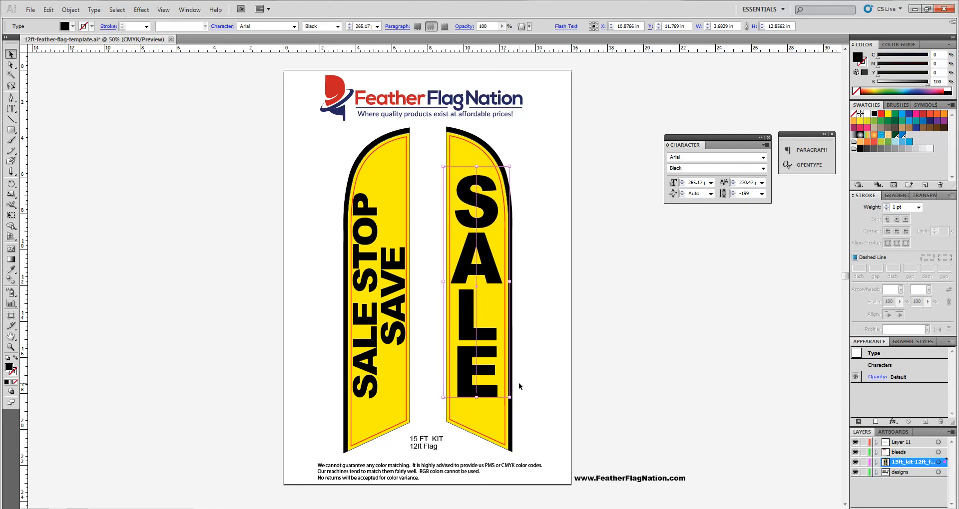
{"action": "left_click", "coordinate": [383, 266]}
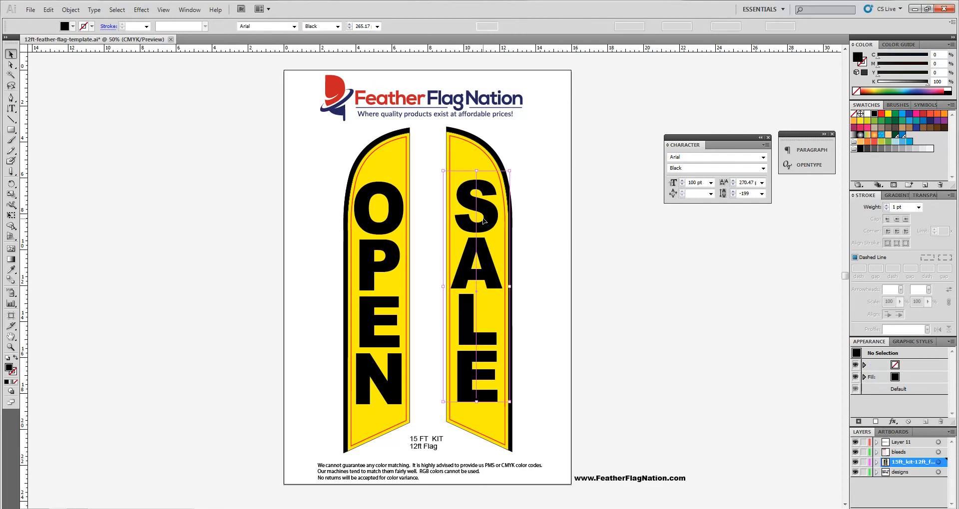
- Apply context-menu edits to the SALE and OPEN texts, turning both red
{"action": "right_click", "coordinate": [483, 221]}
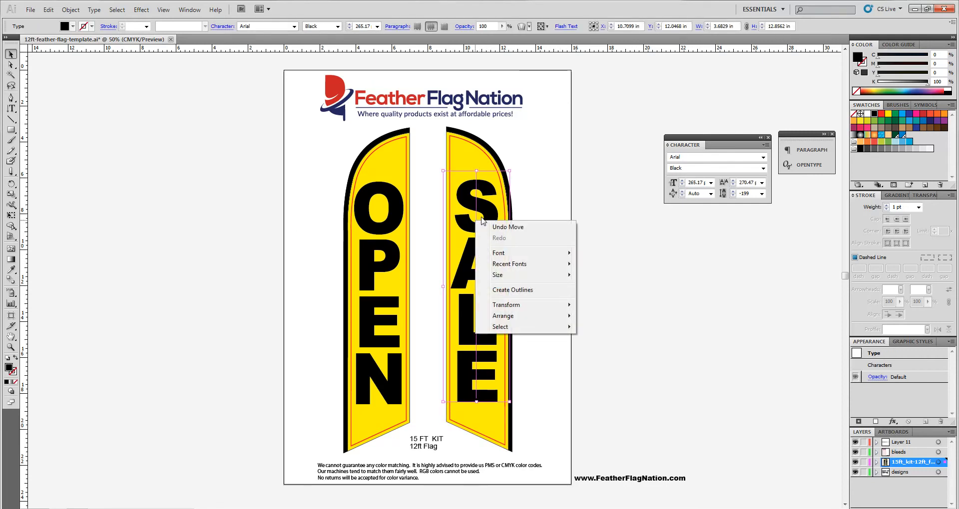
{"action": "left_click", "coordinate": [513, 290]}
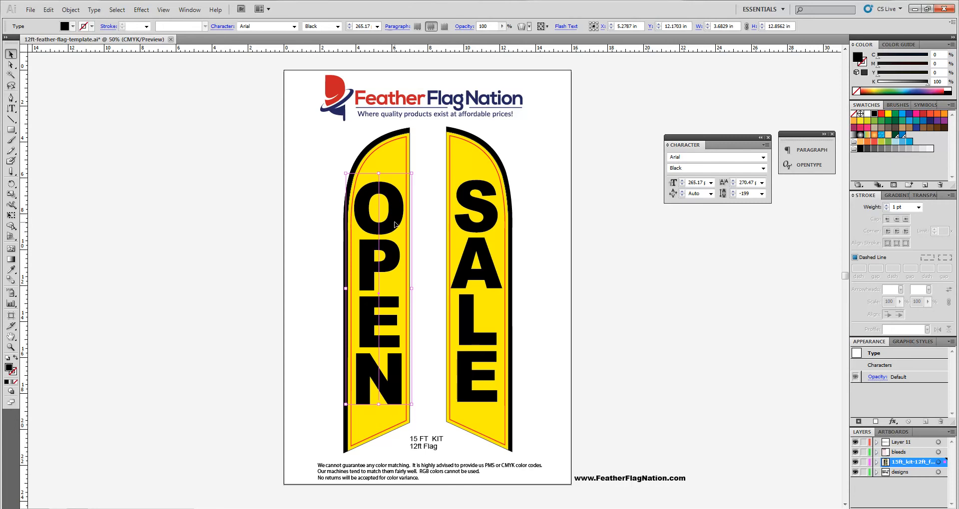
{"action": "right_click", "coordinate": [395, 225]}
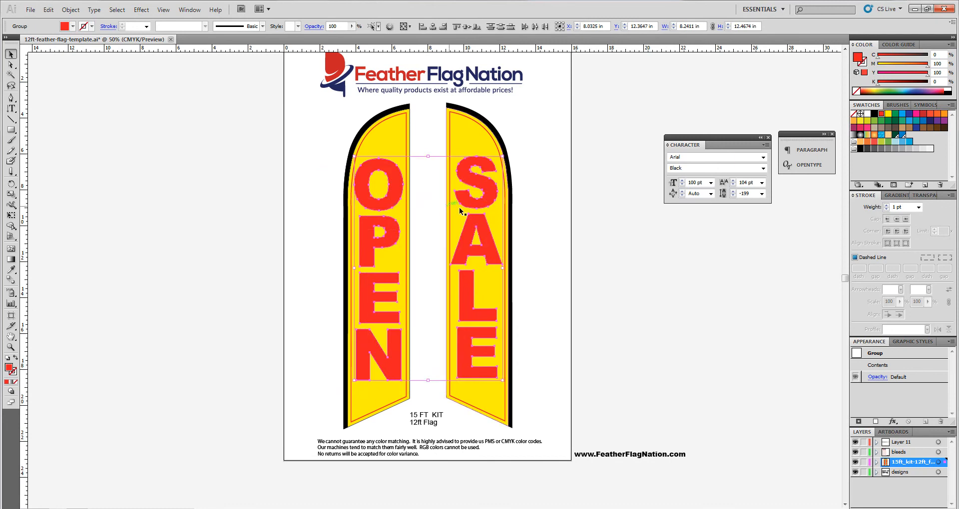
- Select the SALE letters on the right flag
{"action": "left_click", "coordinate": [480, 183]}
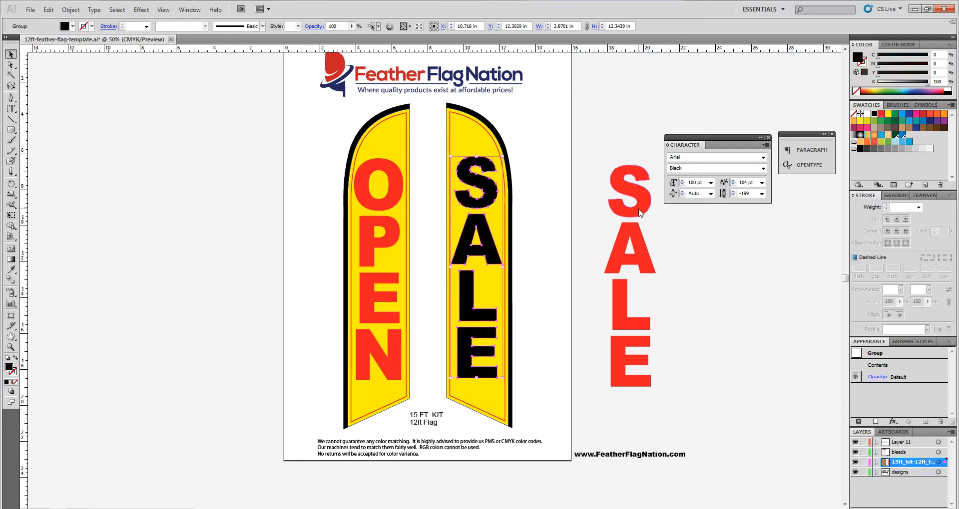
- Move the red stacked SALE copy onto the right flag, beside the page's right edge
{"action": "left_click_drag", "start_coordinate": [627, 202], "coordinate": [639, 214]}
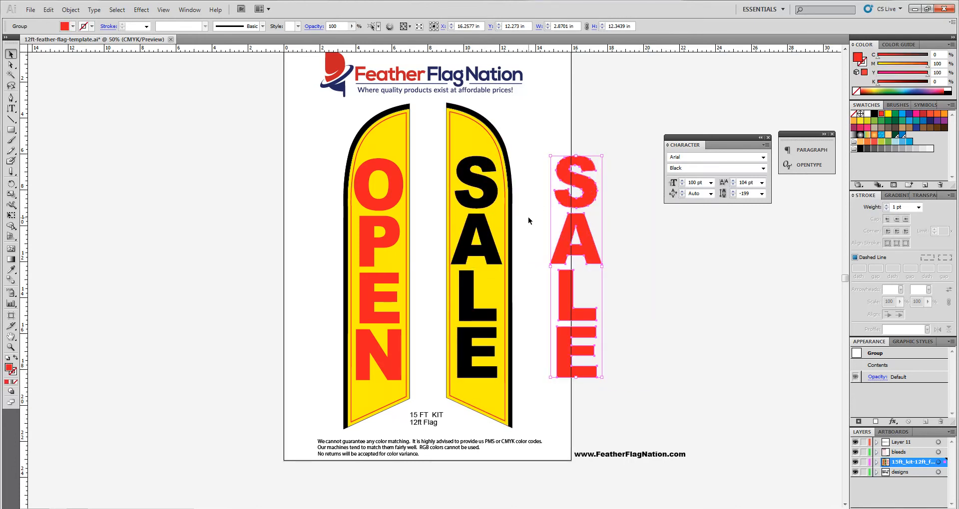
{"action": "mouse_move", "coordinate": [549, 219]}
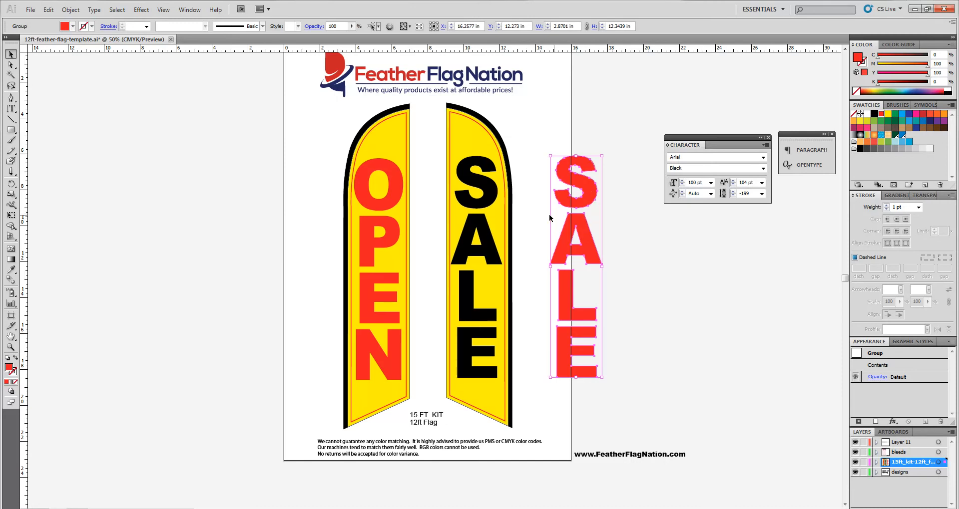
{"action": "mouse_move", "coordinate": [71, 354]}
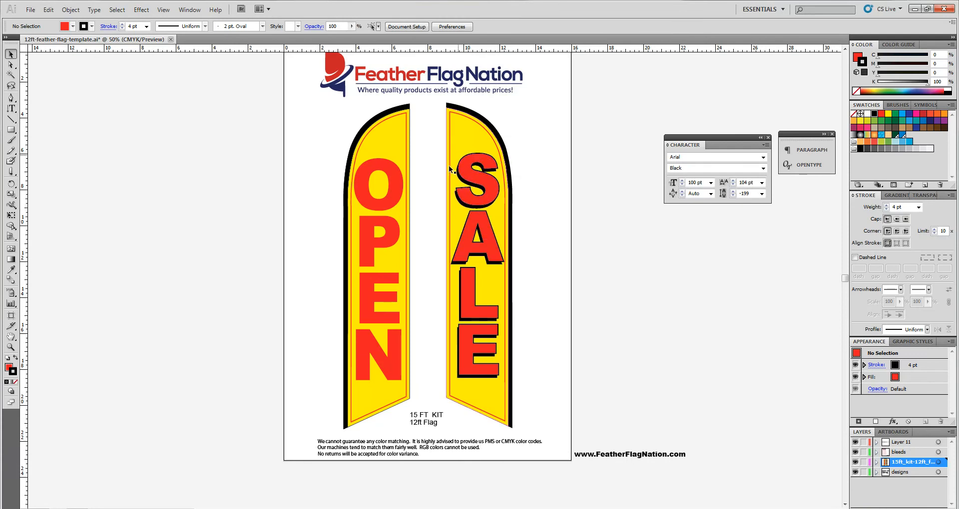
- Give the red OPEN letters a 4 pt black offset shadow outline
{"action": "left_click", "coordinate": [215, 9]}
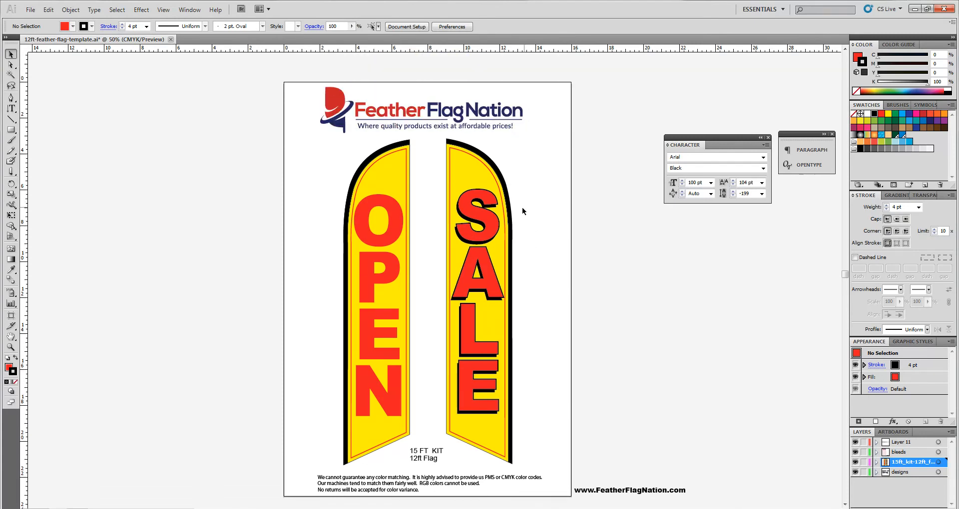
{"action": "mouse_move", "coordinate": [518, 221]}
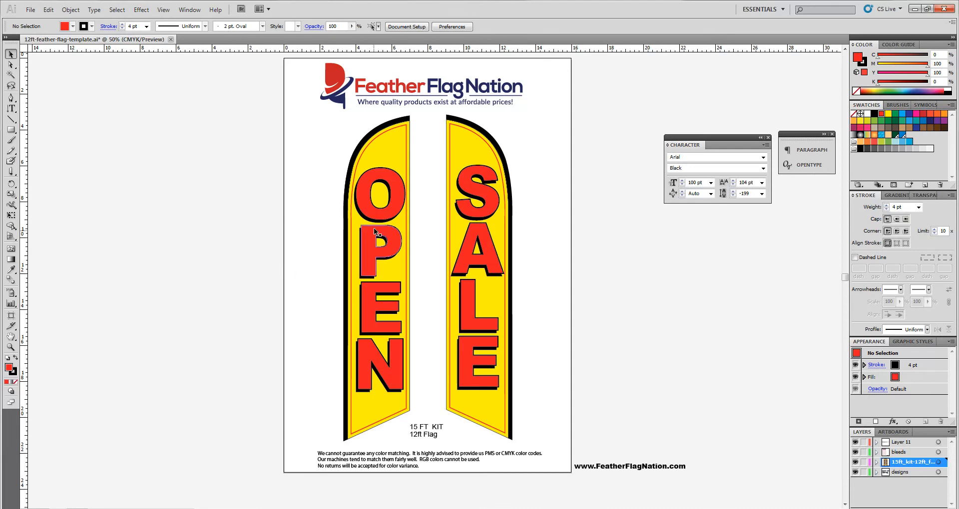
{"action": "scroll", "scroll_direction": "down", "scroll_amount": 3}
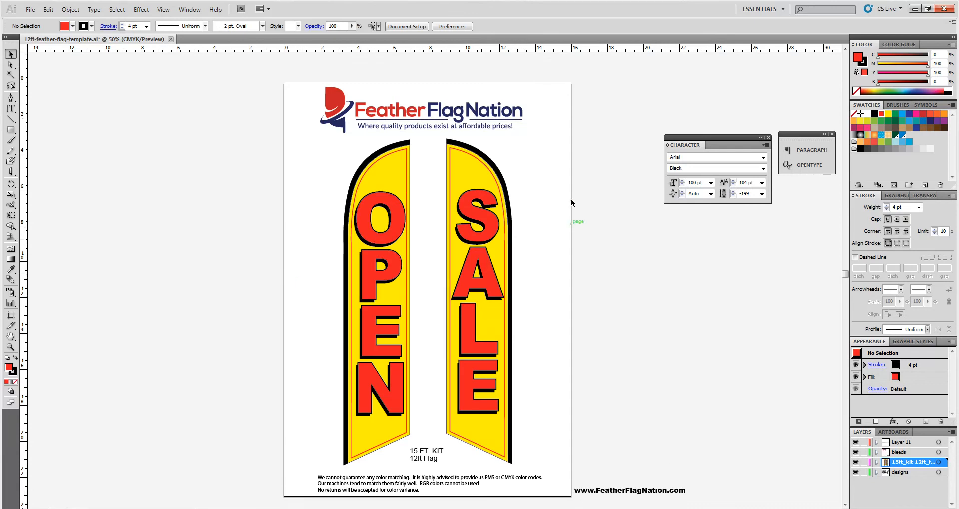
- Delete the bleed compound paths inside the left and right yellow flags
{"action": "left_click", "coordinate": [387, 160]}
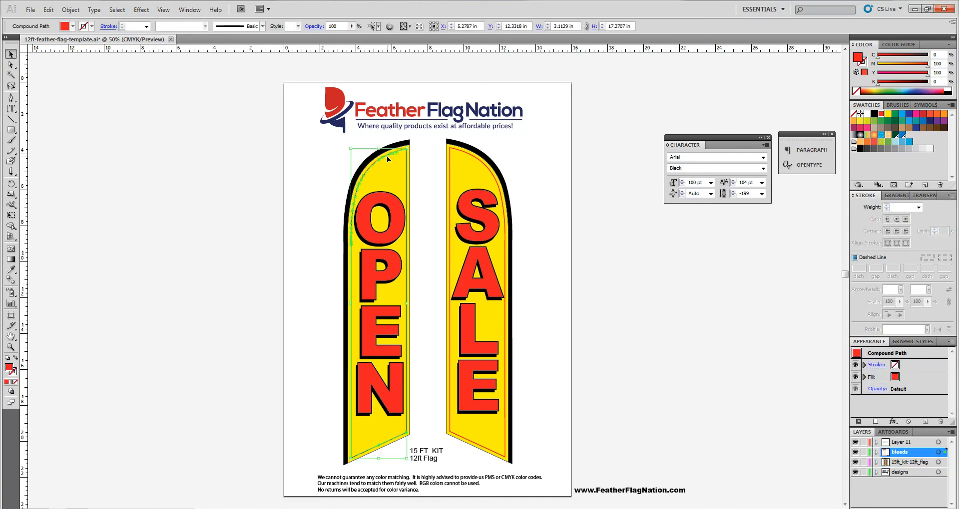
{"action": "left_click", "coordinate": [407, 249]}
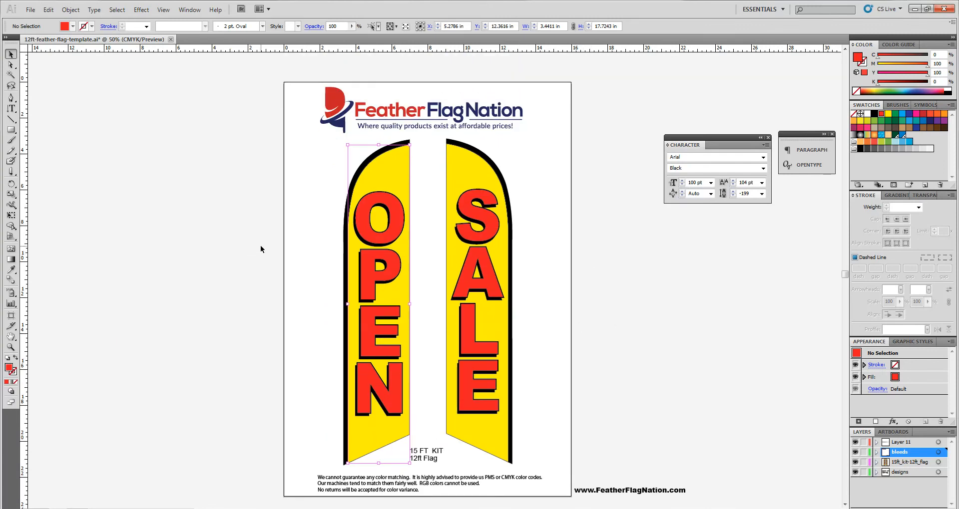
{"action": "mouse_move", "coordinate": [540, 190]}
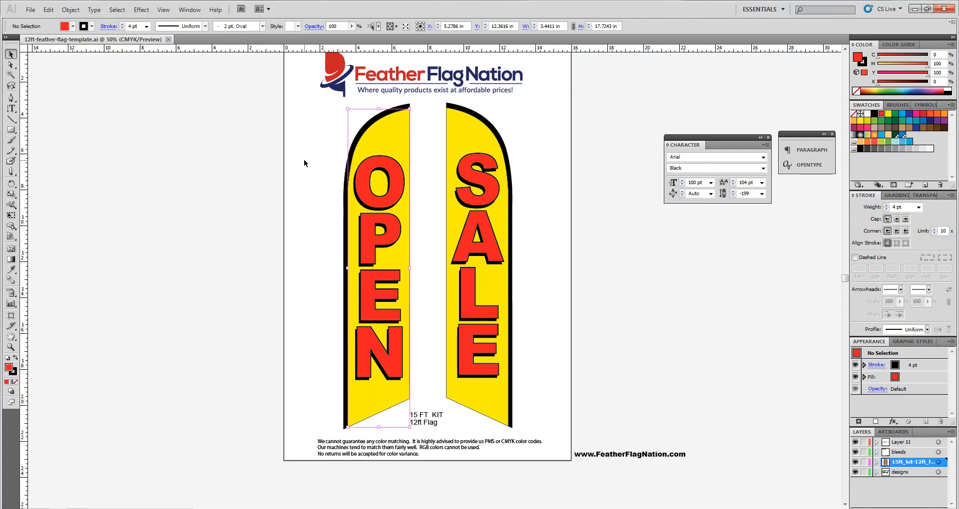
{"action": "mouse_move", "coordinate": [302, 157]}
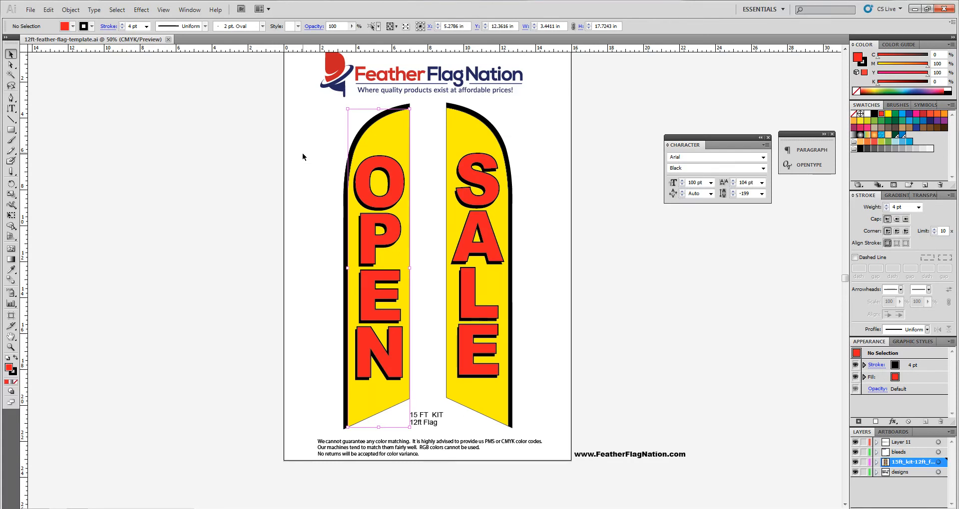
{"action": "mouse_move", "coordinate": [281, 182]}
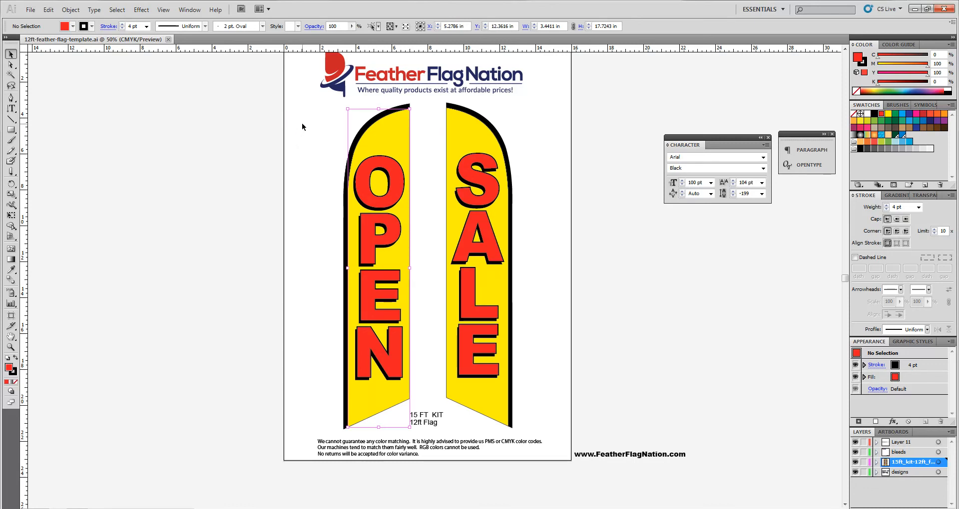
{"action": "mouse_move", "coordinate": [420, 139]}
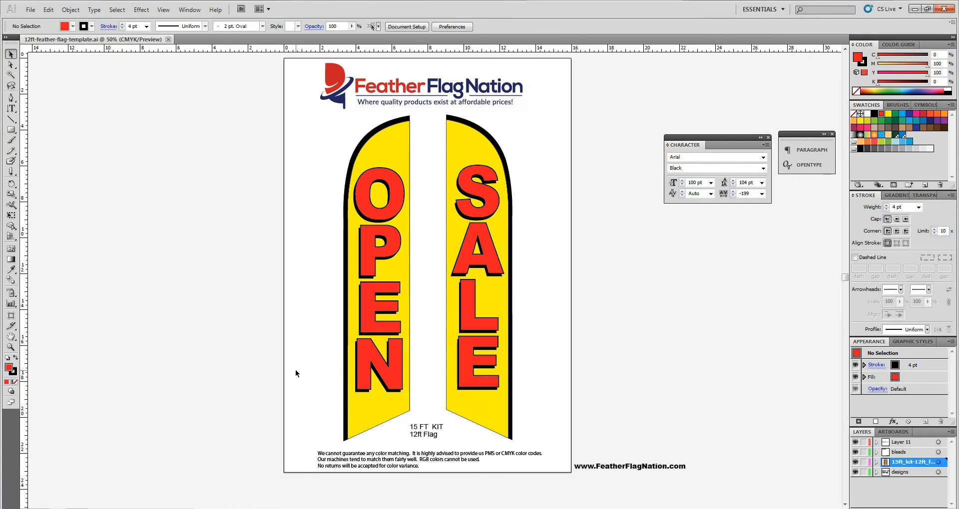
{"action": "mouse_move", "coordinate": [291, 186]}
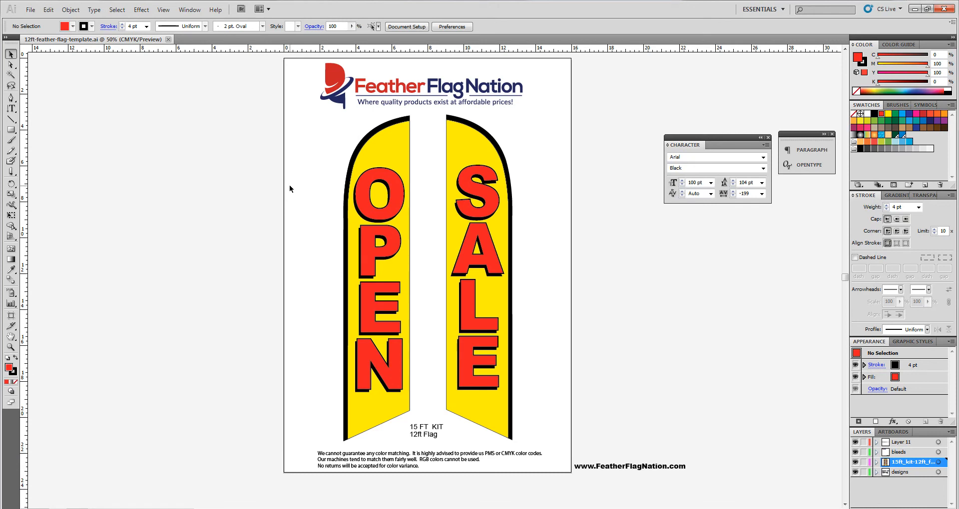
{"action": "mouse_move", "coordinate": [291, 194]}
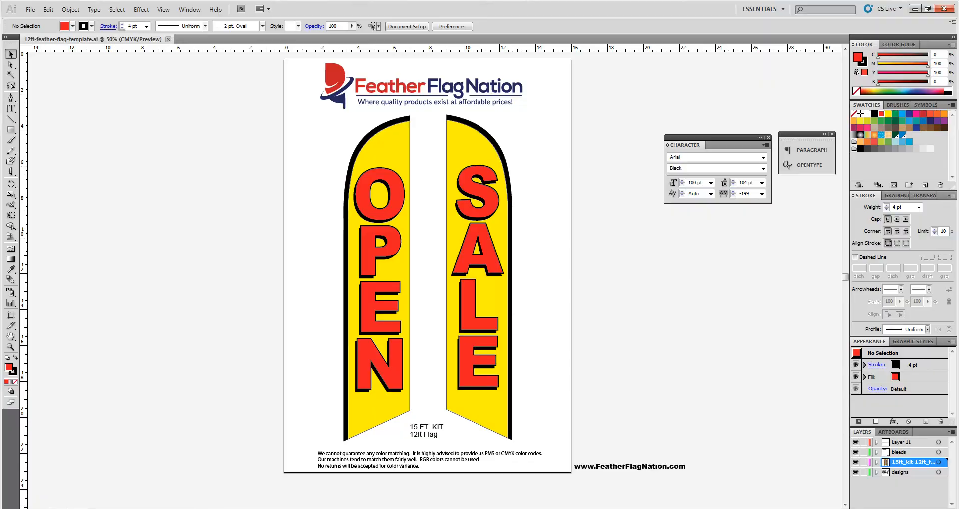
{"action": "left_click", "coordinate": [55, 7]}
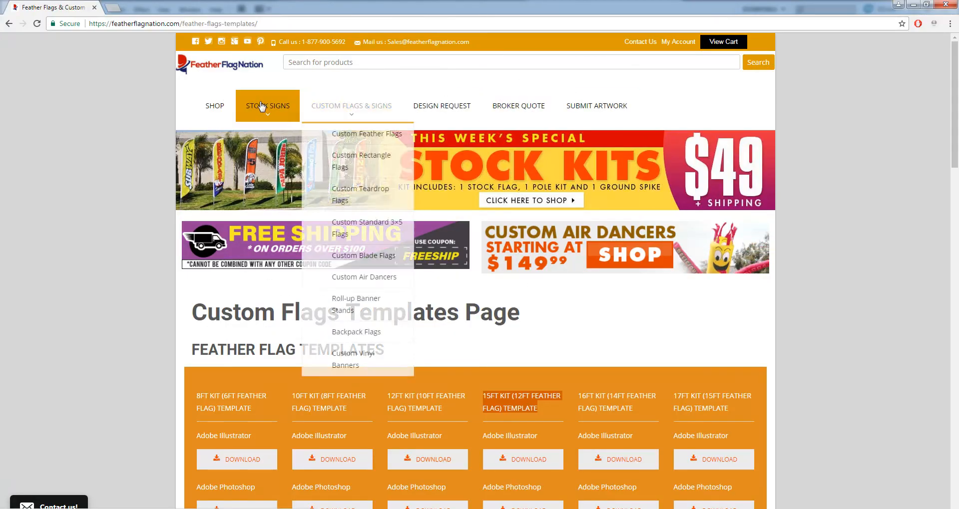
{"action": "mouse_move", "coordinate": [441, 106]}
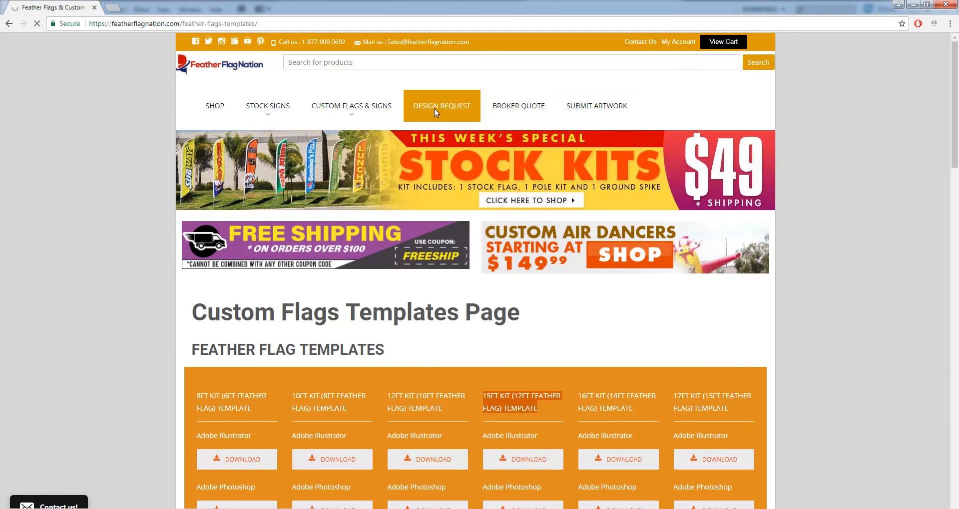
- Open Feather Flag Nation's Design Request form and visit its email, message and name fields
{"action": "left_click", "coordinate": [441, 105]}
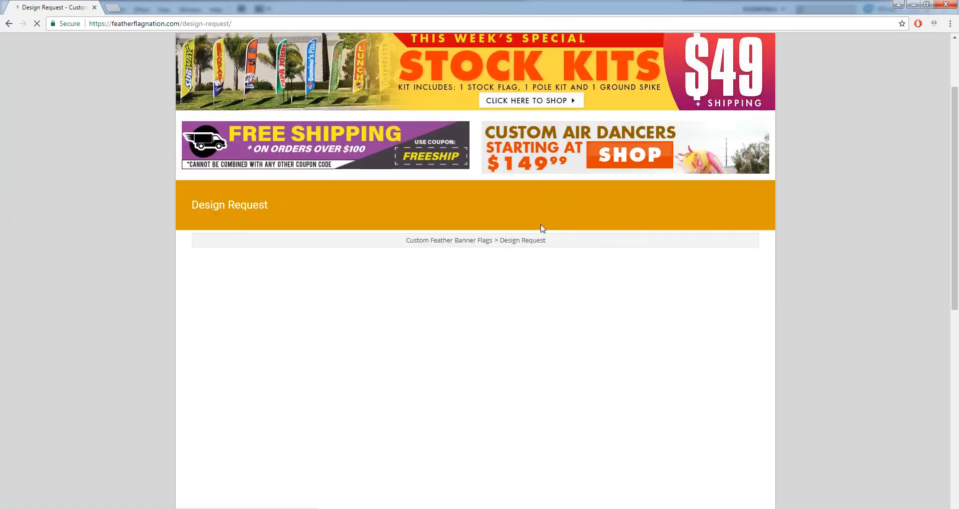
{"action": "scroll", "scroll_direction": "down", "scroll_amount": 3}
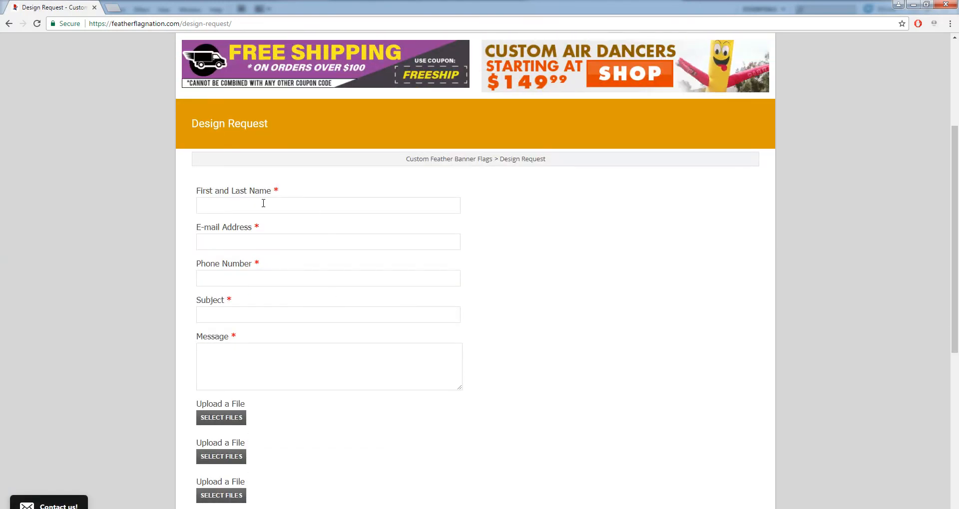
{"action": "left_click", "coordinate": [328, 242]}
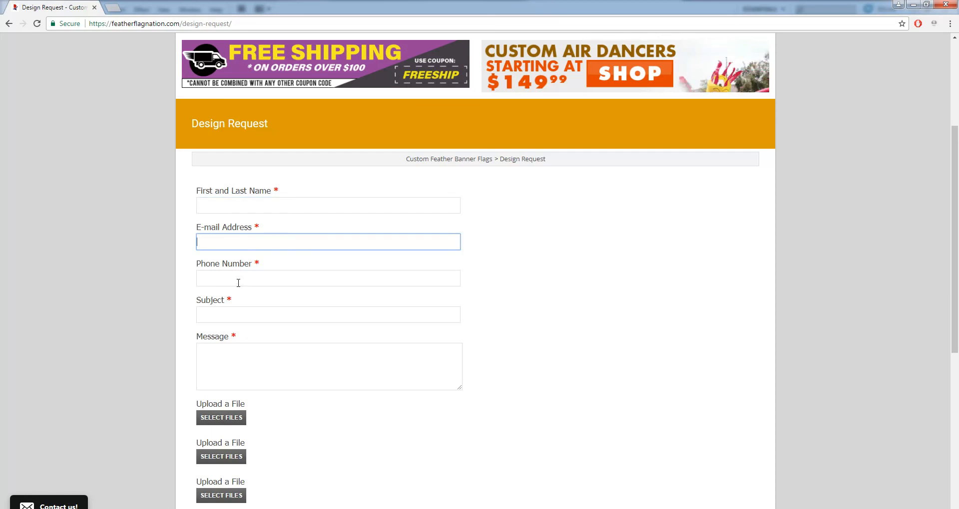
{"action": "left_click", "coordinate": [328, 366]}
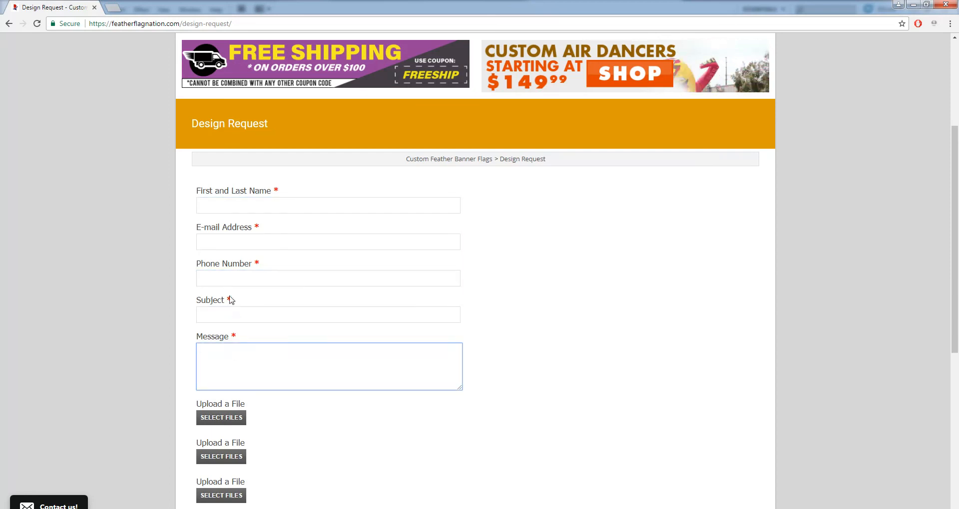
{"action": "left_click", "coordinate": [329, 205]}
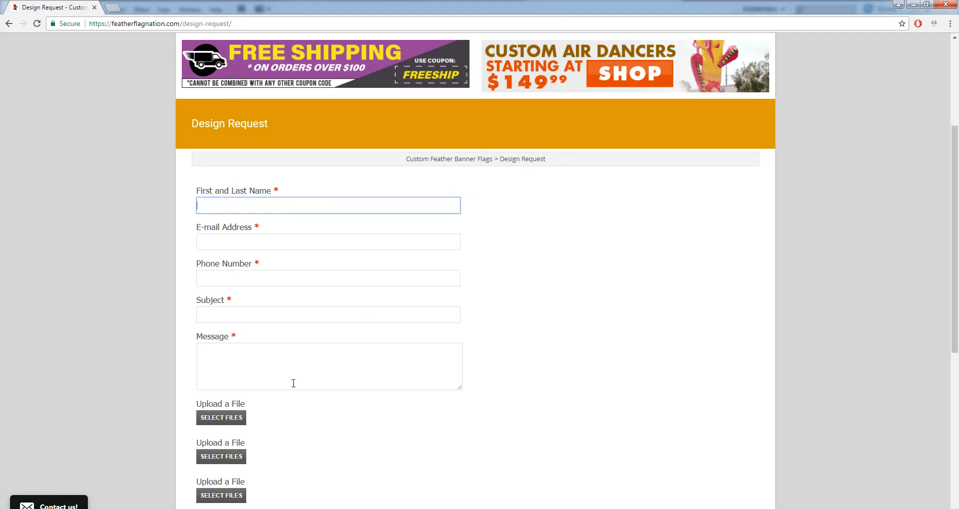
{"action": "left_click", "coordinate": [329, 367]}
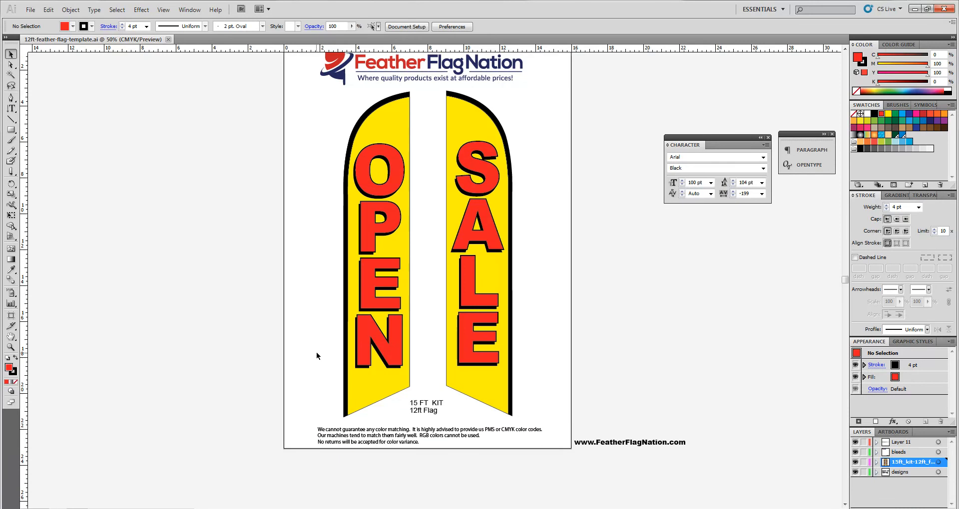
{"action": "scroll", "scroll_direction": "down", "scroll_amount": 3}
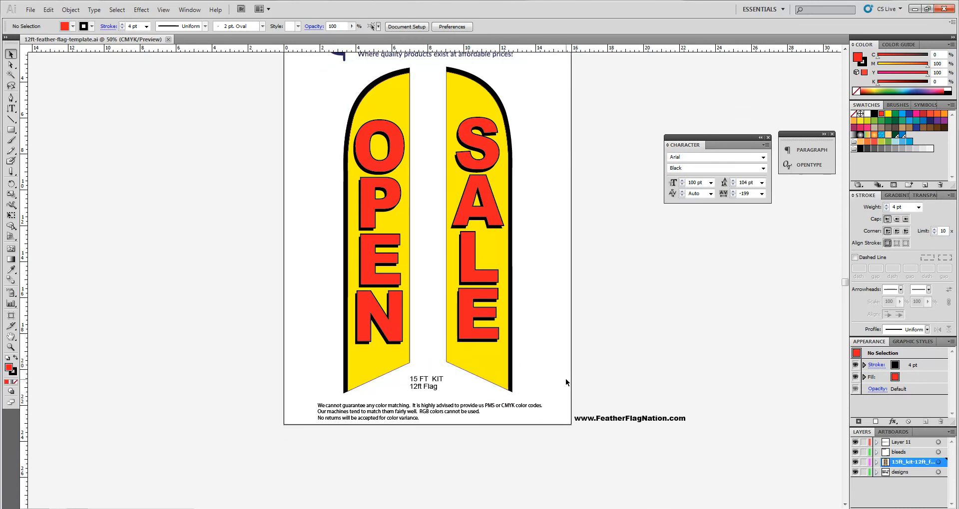
{"action": "mouse_move", "coordinate": [558, 385]}
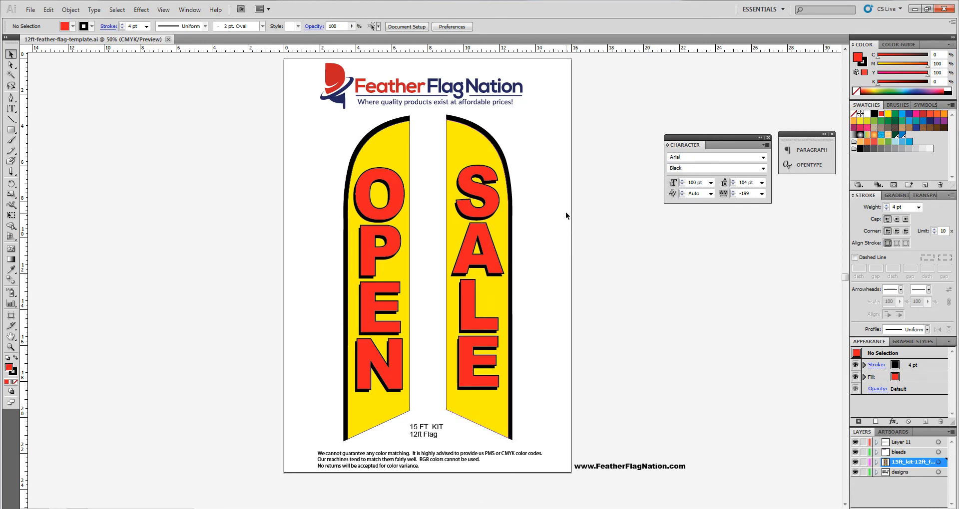
{"action": "scroll", "scroll_direction": "down", "scroll_amount": 3}
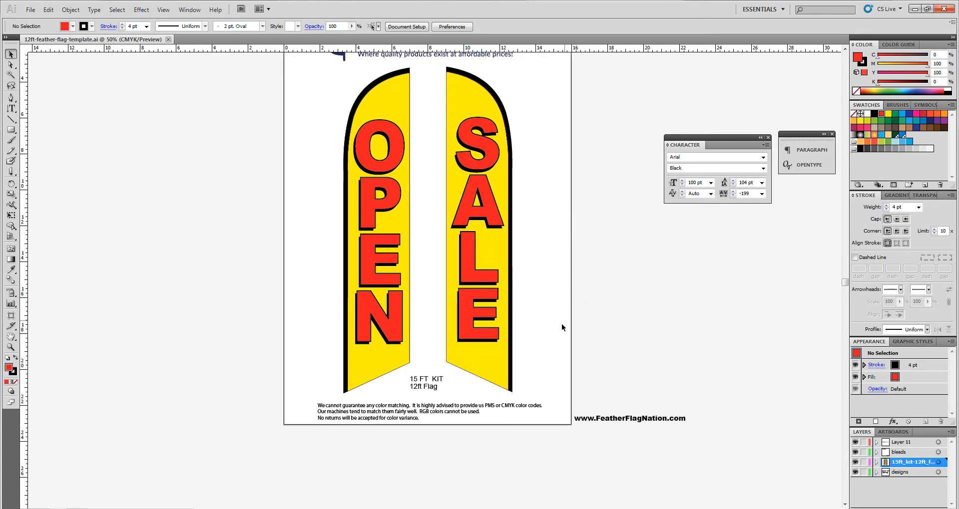